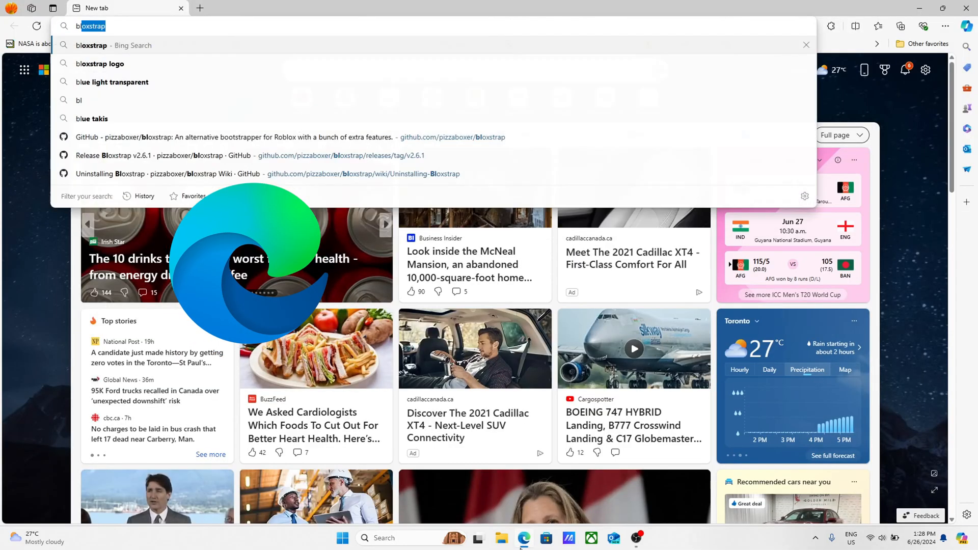
- Run a Bing web search for 'bloxstrap' from the Edge address bar
text(bloxstrap)
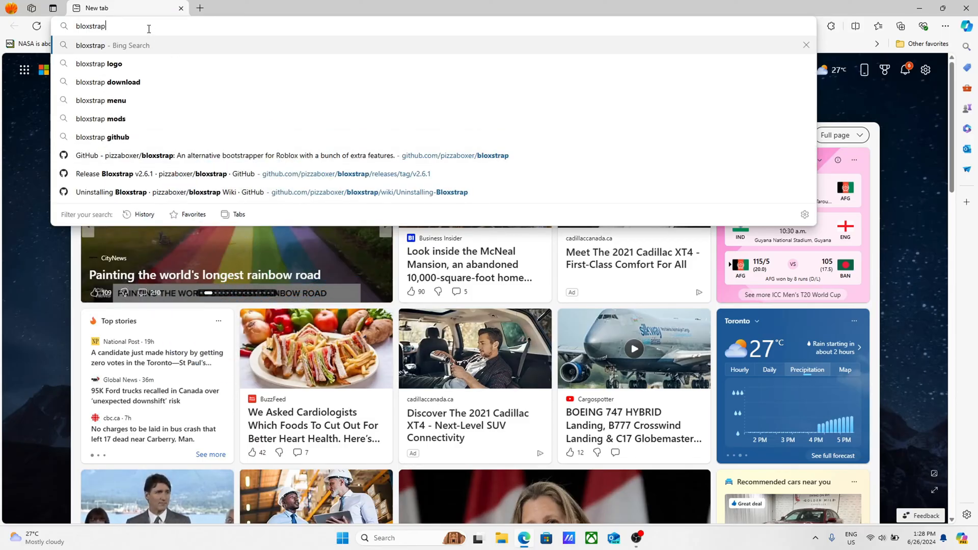
key(Enter)
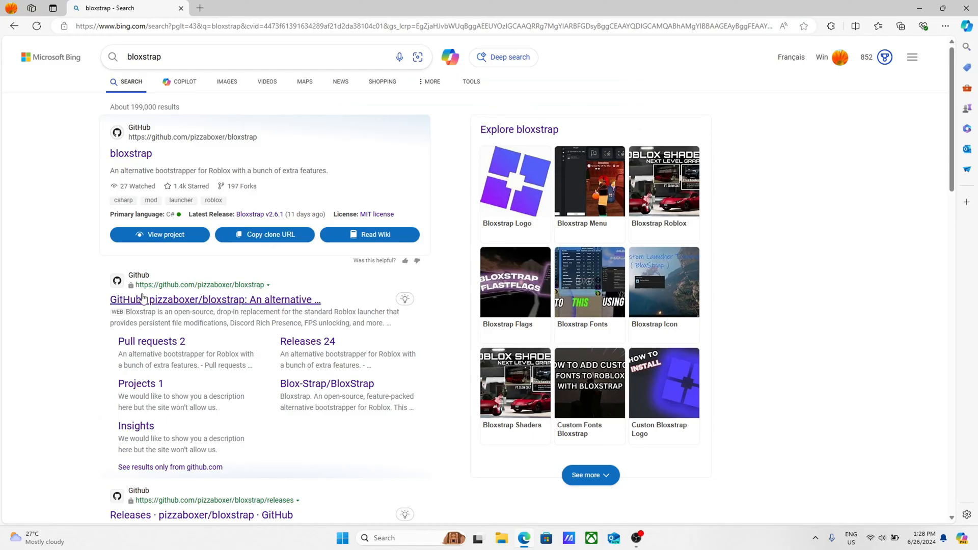
mouse_move(171, 296)
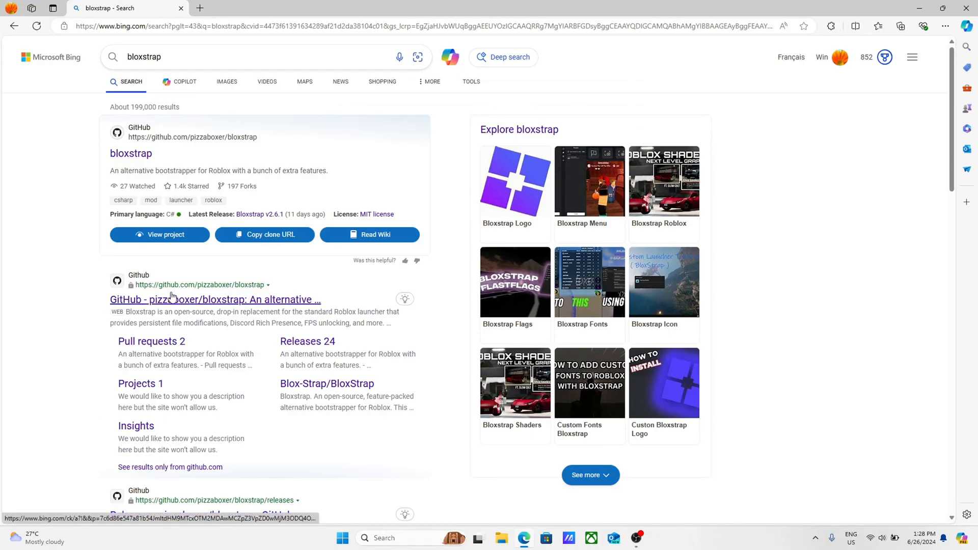
- Open the pizzaboxer/bloxstrap repository and its Bloxstrap v2.6.1 release page
click(215, 300)
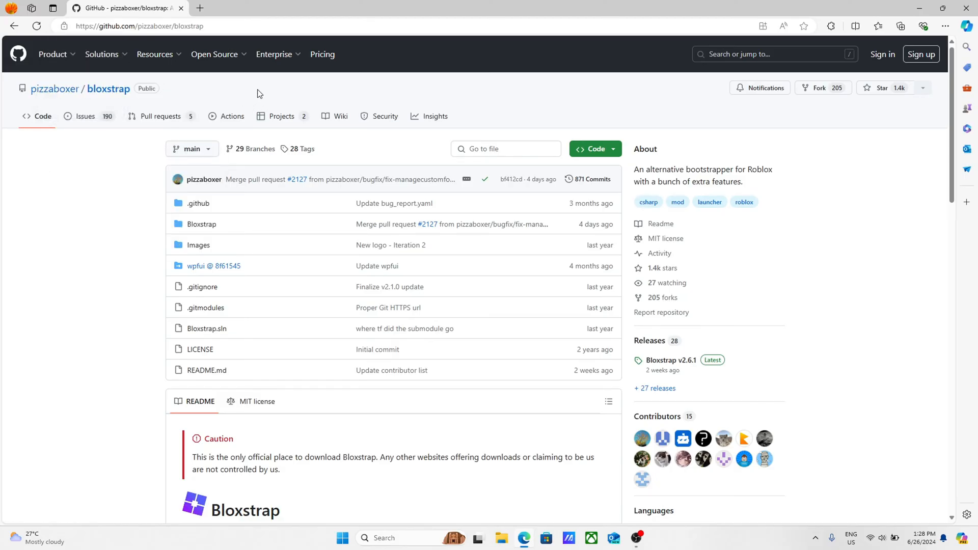
mouse_move(667, 360)
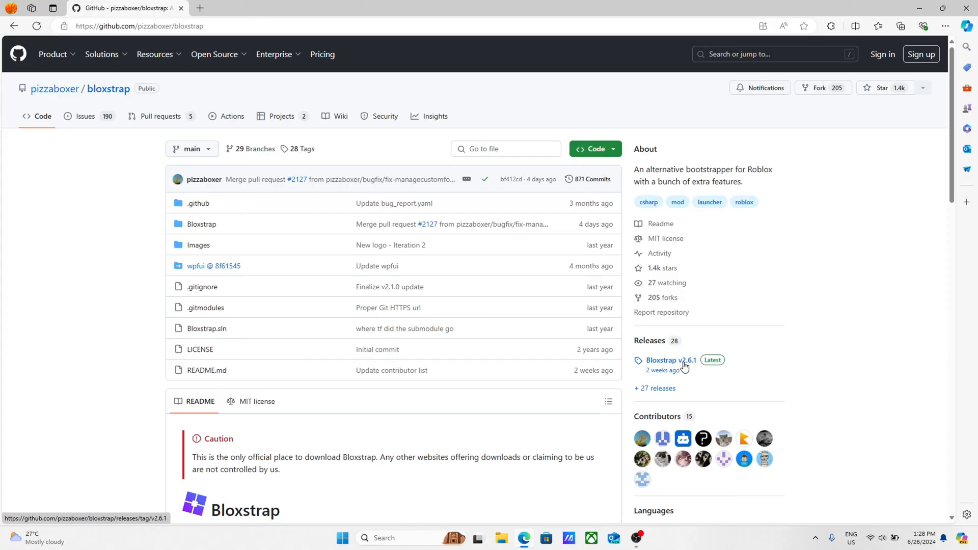
click(666, 359)
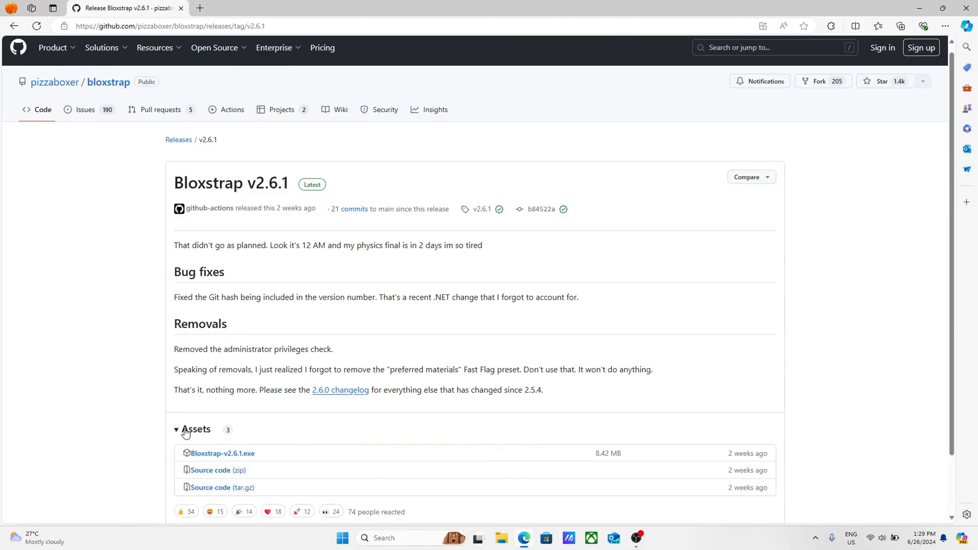
- Download Bloxstrap-v2.6.1.exe from the release's Assets list
click(176, 428)
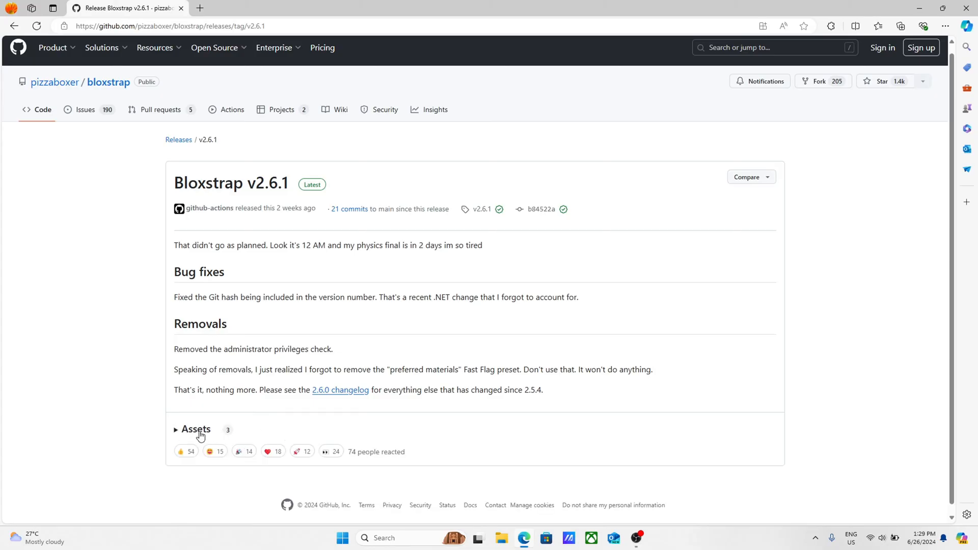
mouse_move(200, 434)
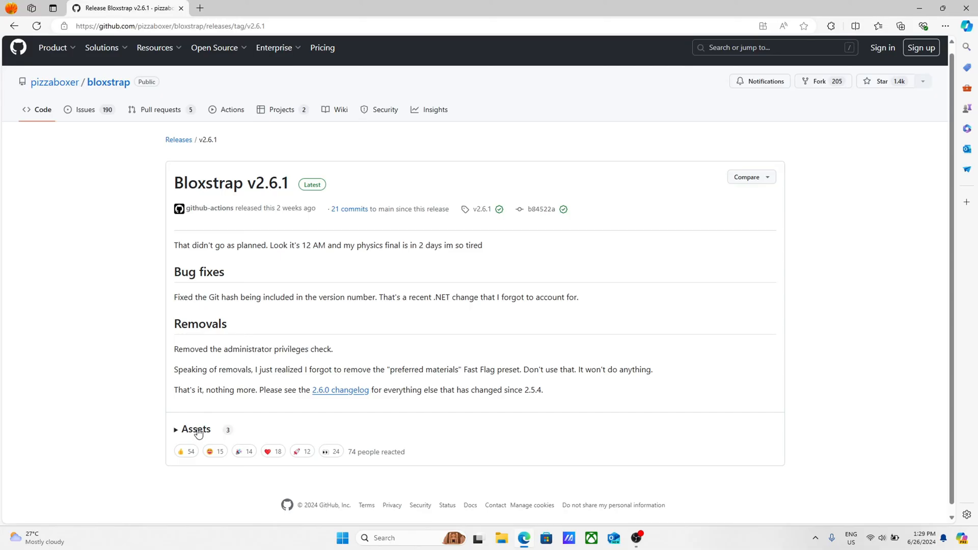
click(196, 429)
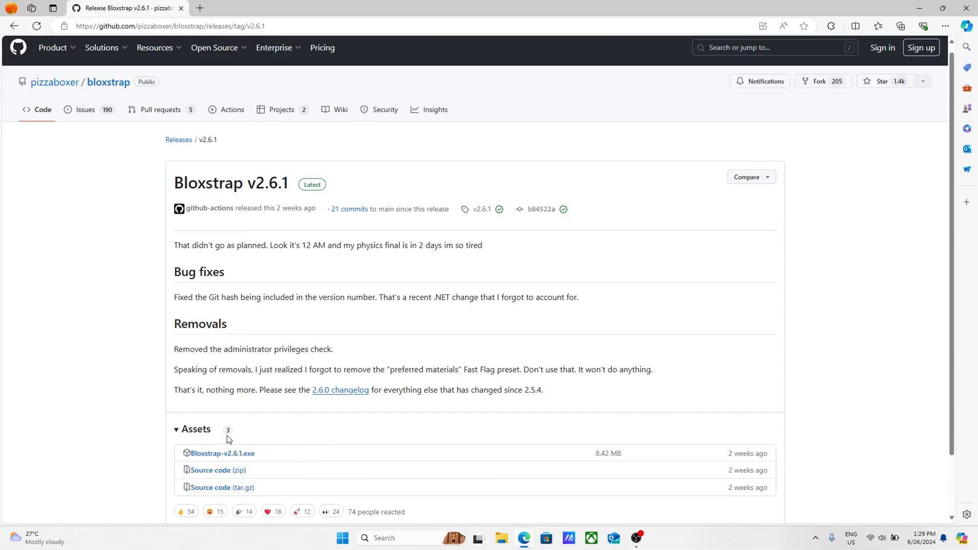
mouse_move(223, 453)
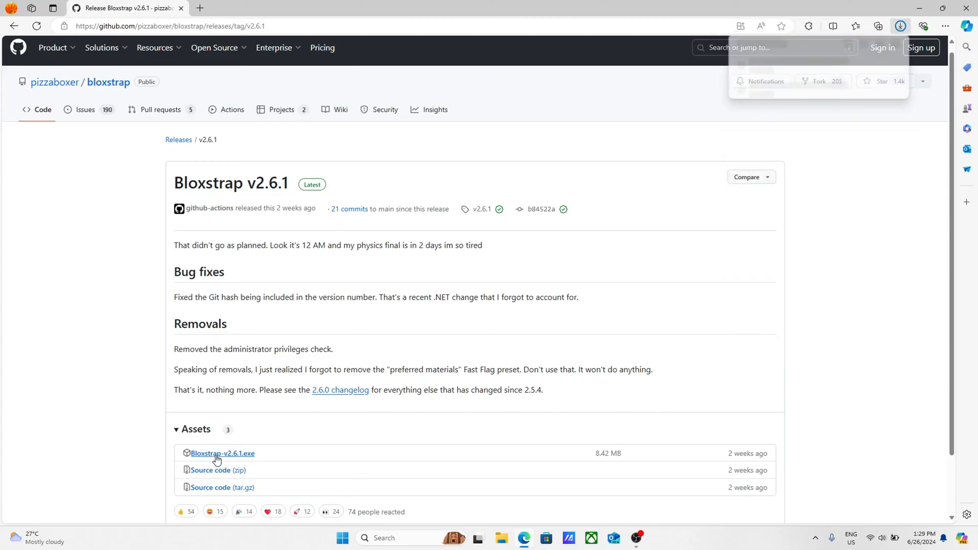
click(899, 26)
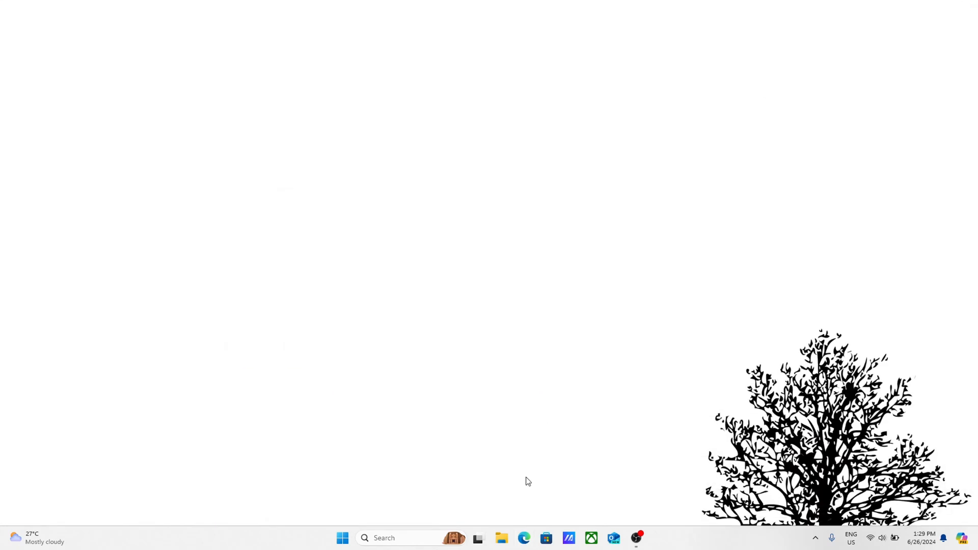
- Launch the newest Bloxstrap-v2.6.1 installer from the Downloads folder
click(502, 538)
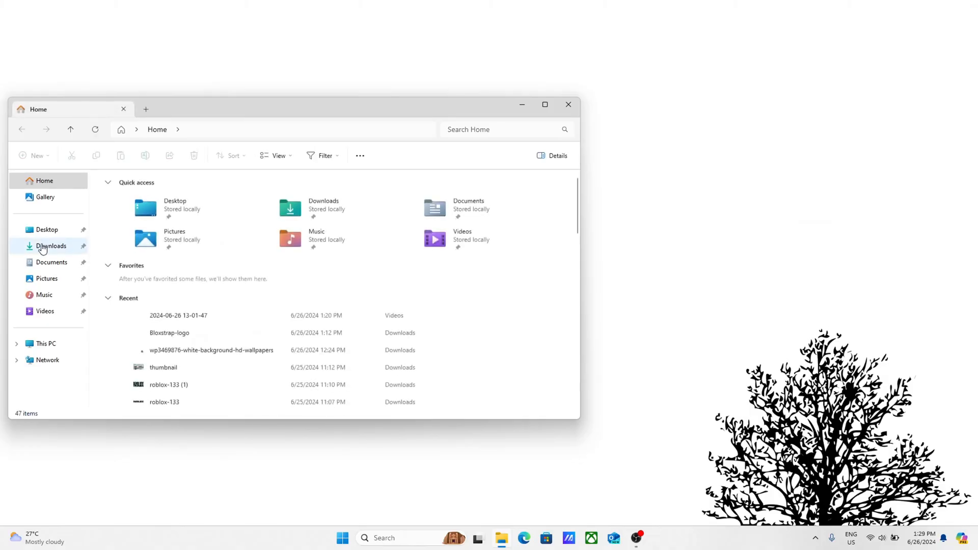
click(51, 245)
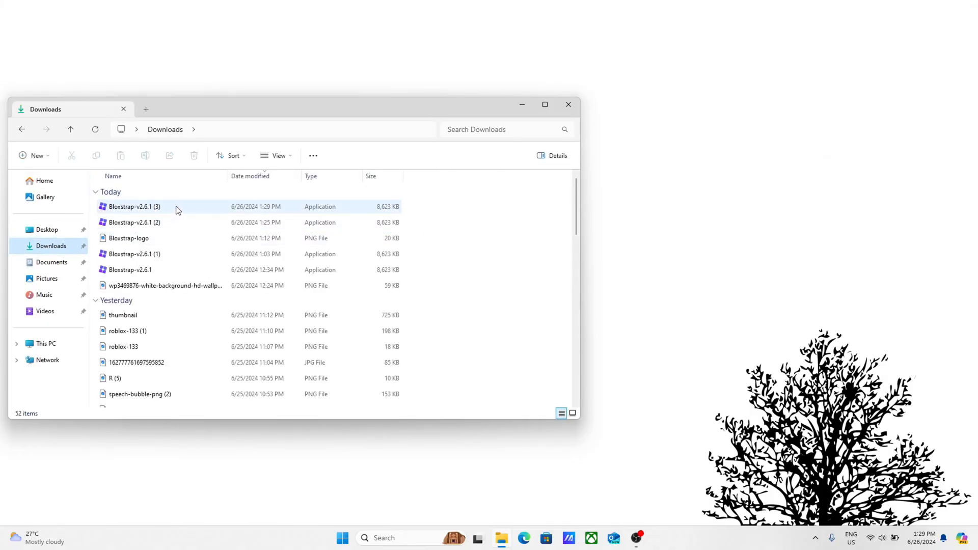
click(135, 207)
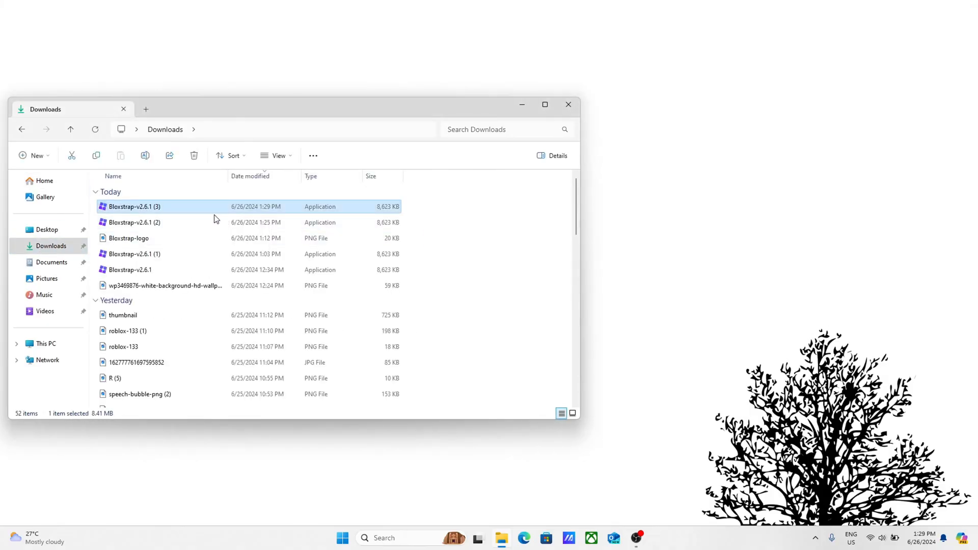
double_click(134, 207)
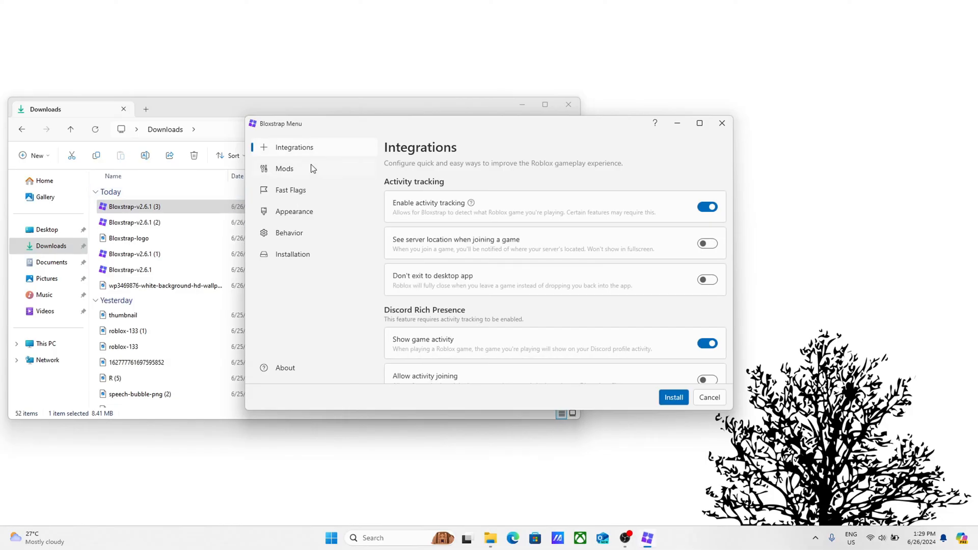
mouse_move(314, 159)
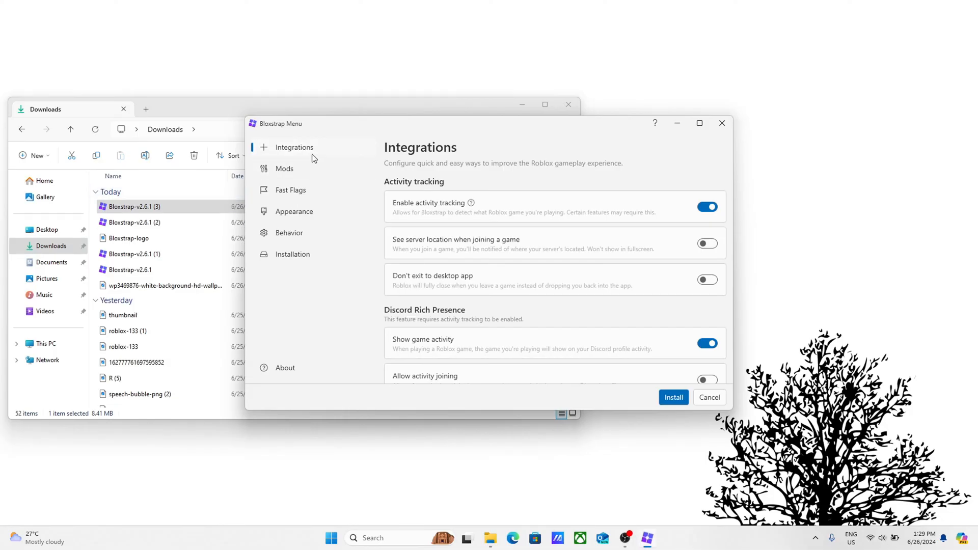
mouse_move(573, 338)
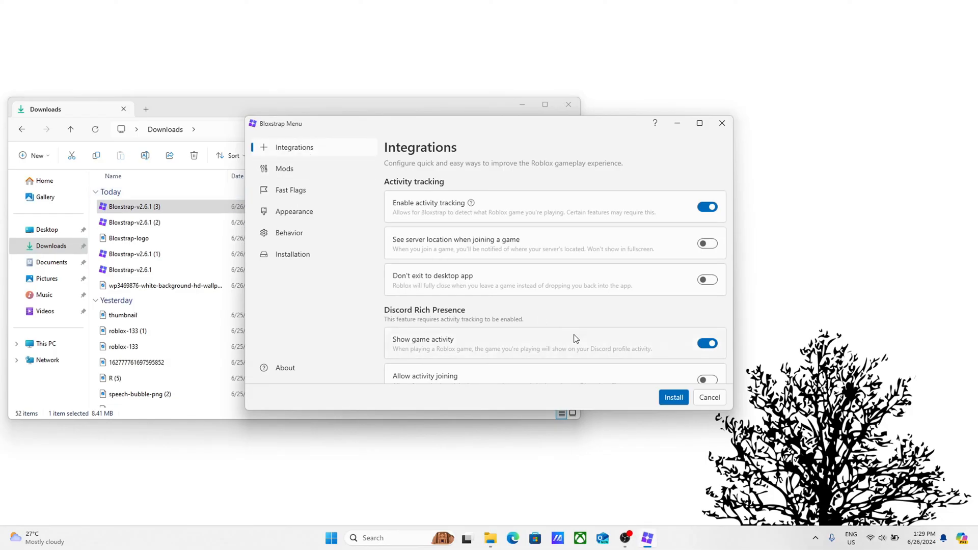
- Proceed to the 'Before you install' notes and briefly check the Start menu
click(673, 397)
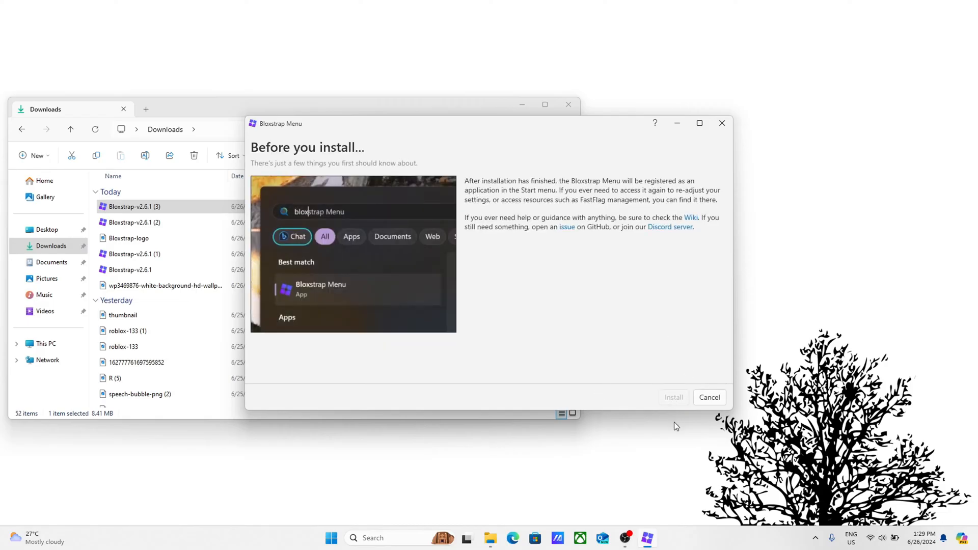
mouse_move(672, 356)
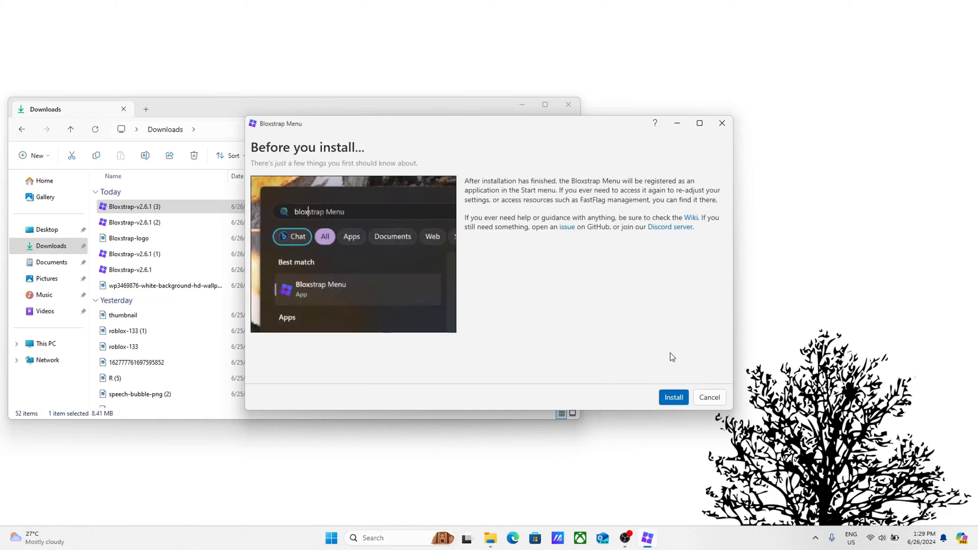
mouse_move(477, 296)
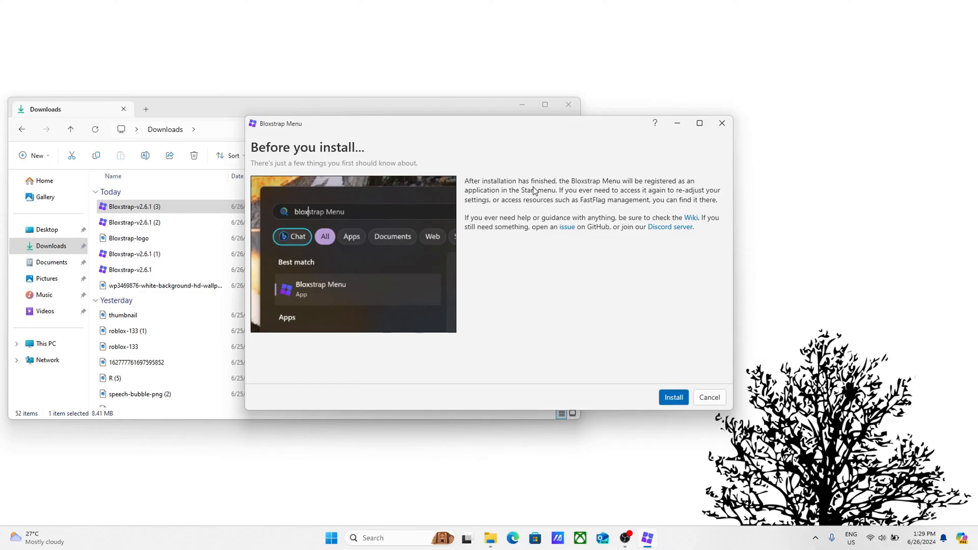
click(331, 538)
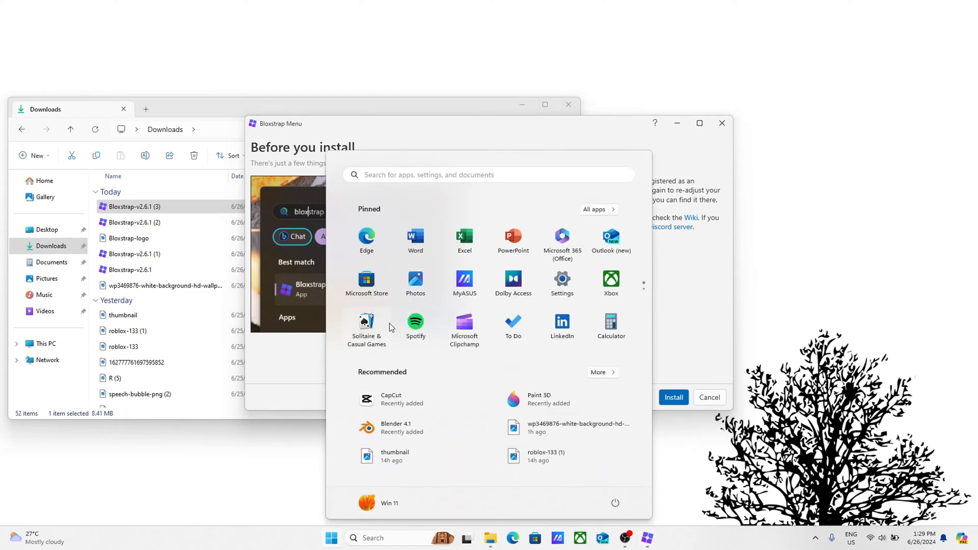
click(331, 538)
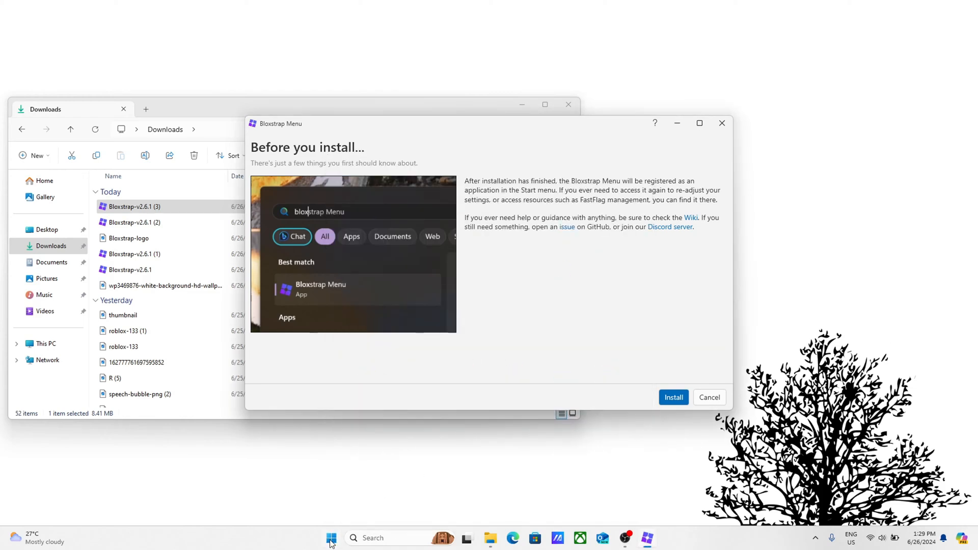
mouse_move(635, 334)
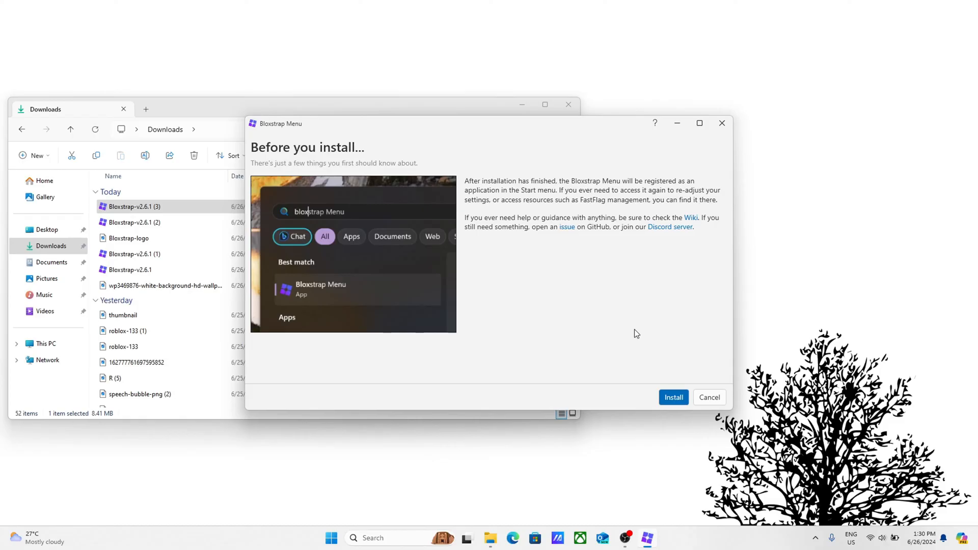
mouse_move(663, 361)
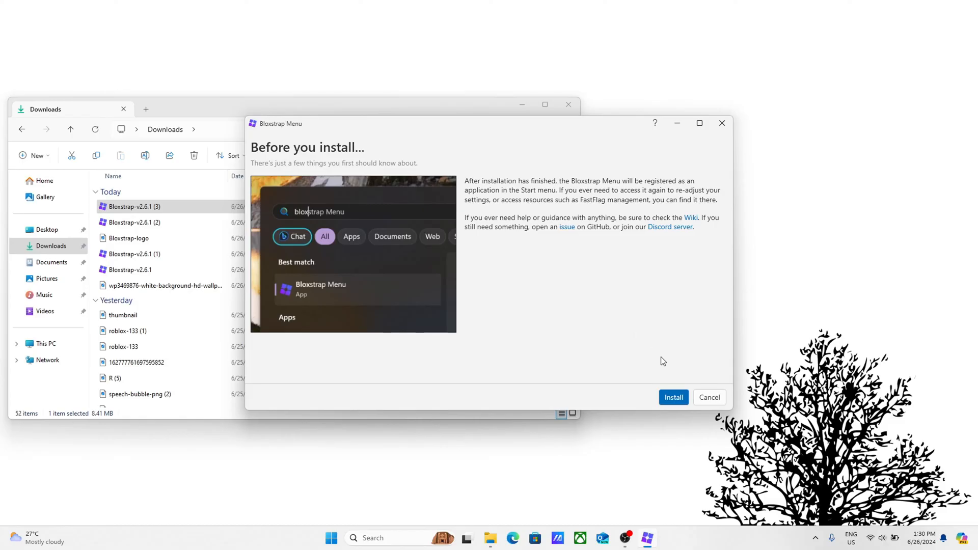
- Start the Bloxstrap install so Roblox begins installing with its progress dialog
click(673, 397)
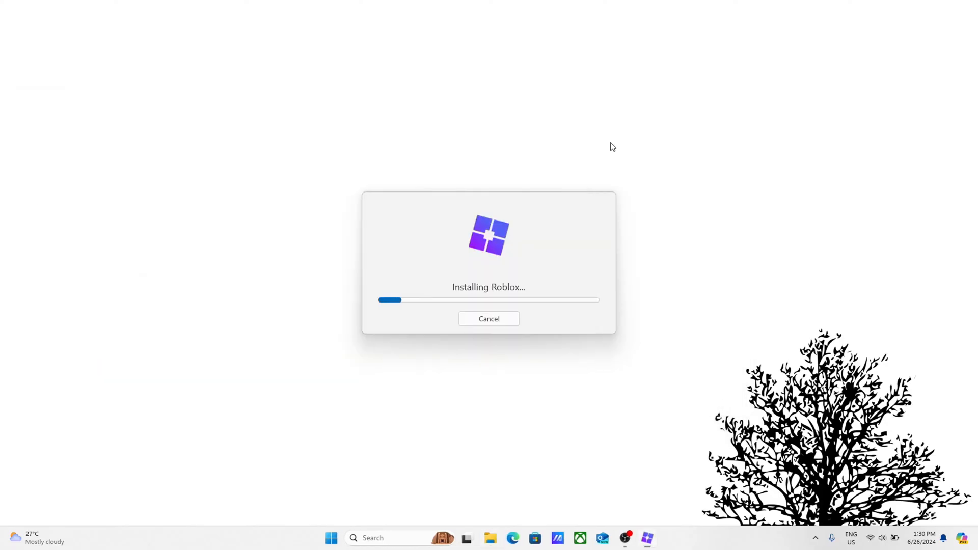
mouse_move(554, 274)
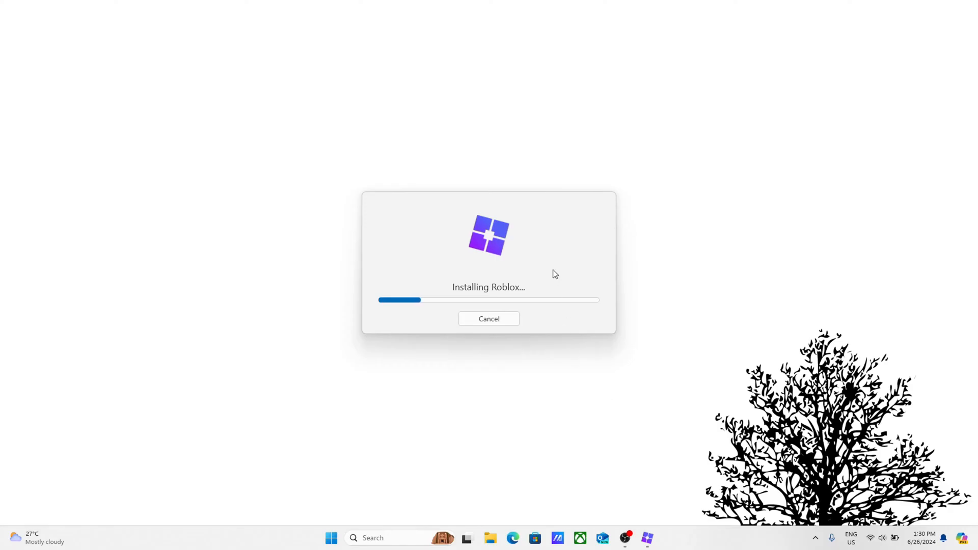
mouse_move(609, 354)
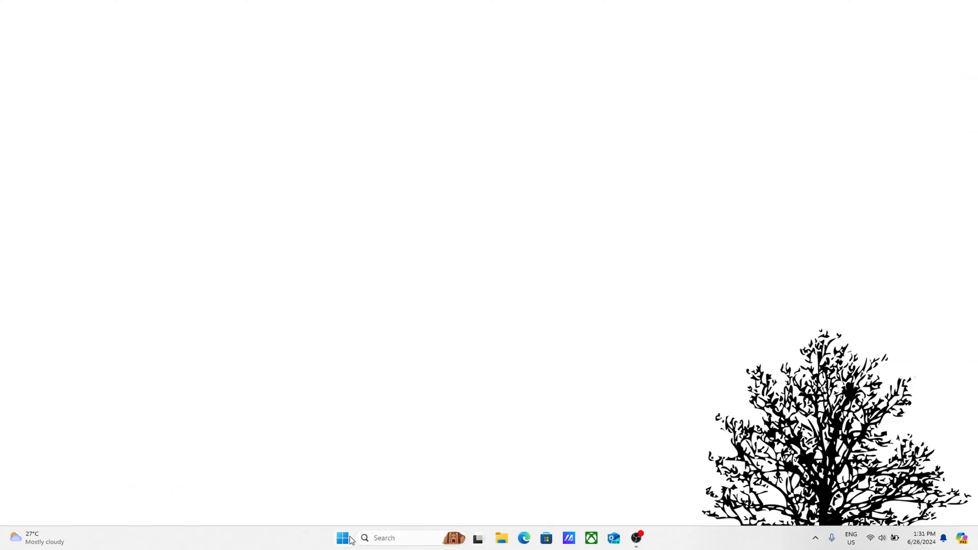
- Search Windows for 'blox' and launch the Bloxstrap Menu app
text(bloxstrap menu)
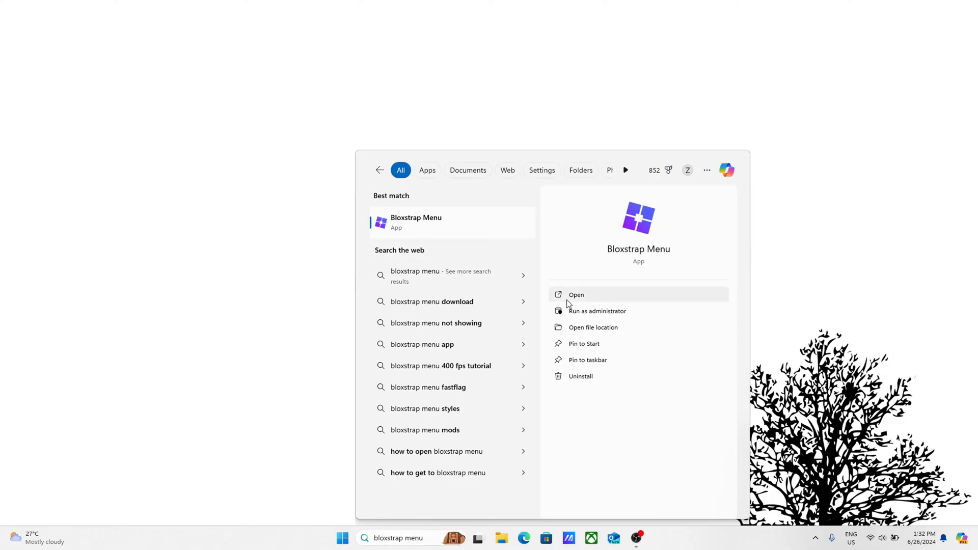
click(575, 294)
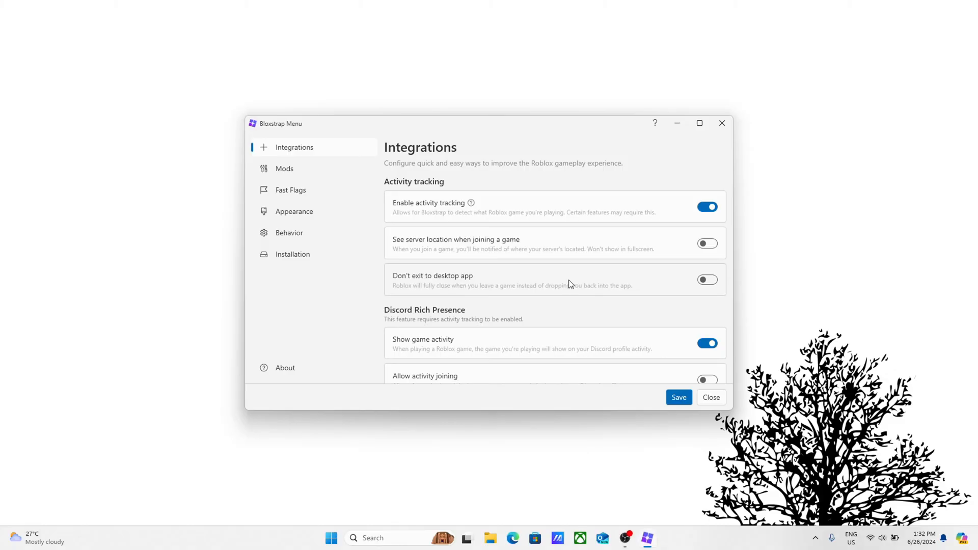
- Replace the Fast Flags framerate limit of 0 with 144
click(284, 168)
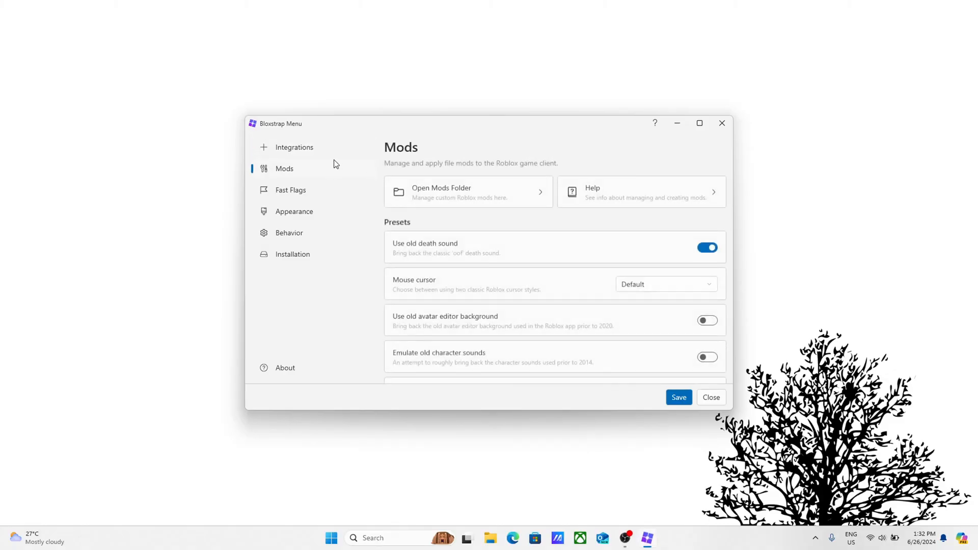
click(293, 147)
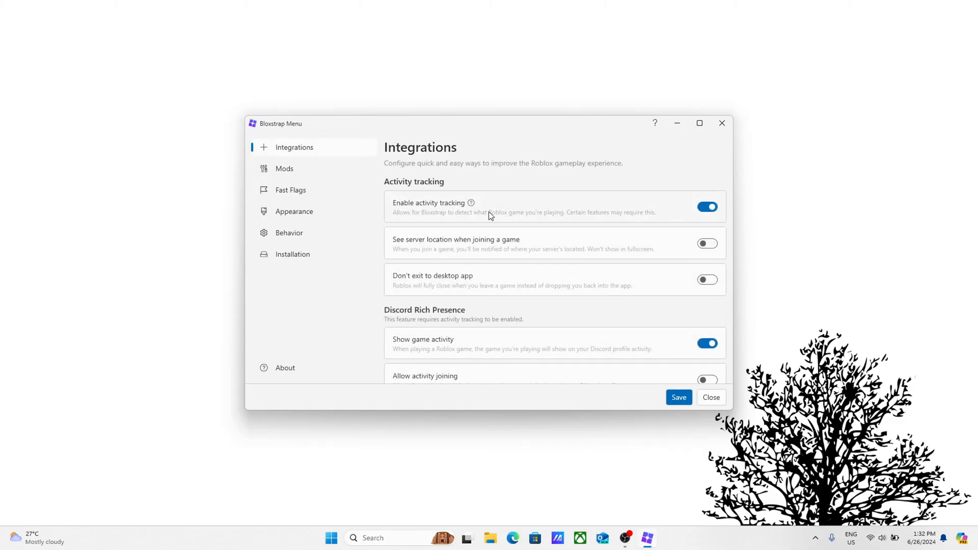
mouse_move(297, 143)
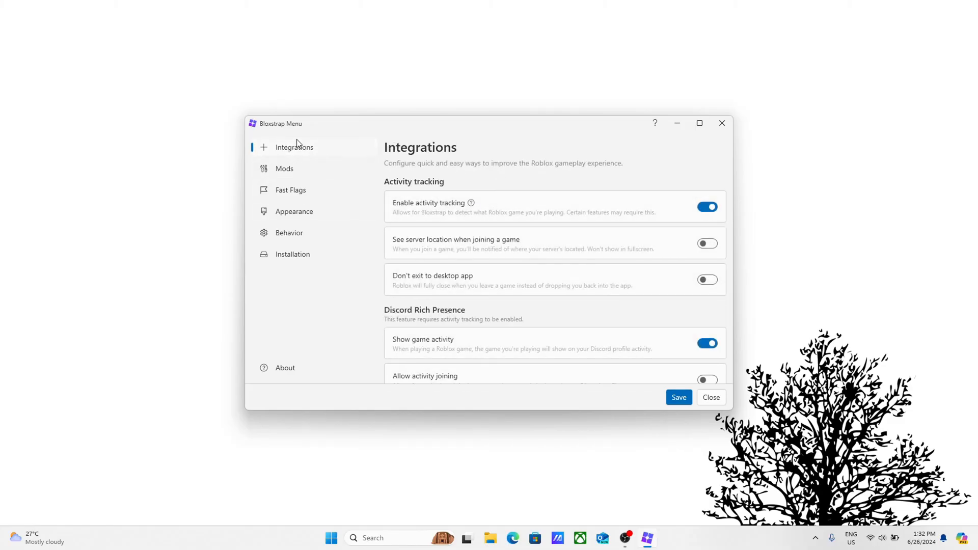
mouse_move(679, 210)
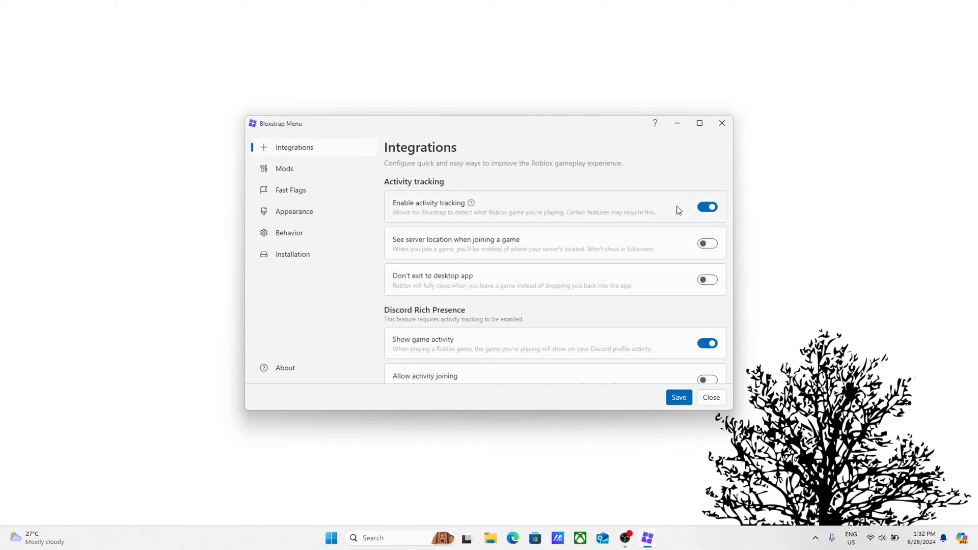
click(290, 189)
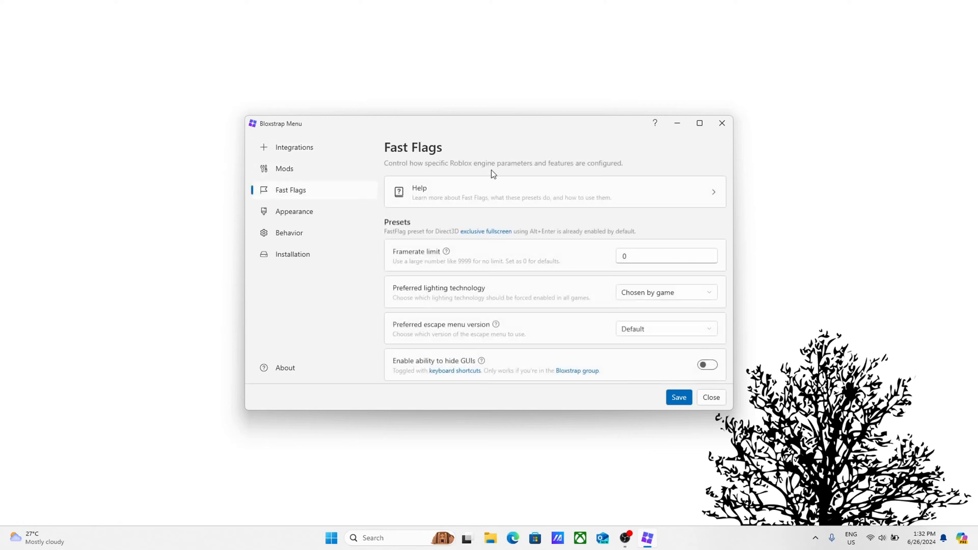
mouse_move(524, 212)
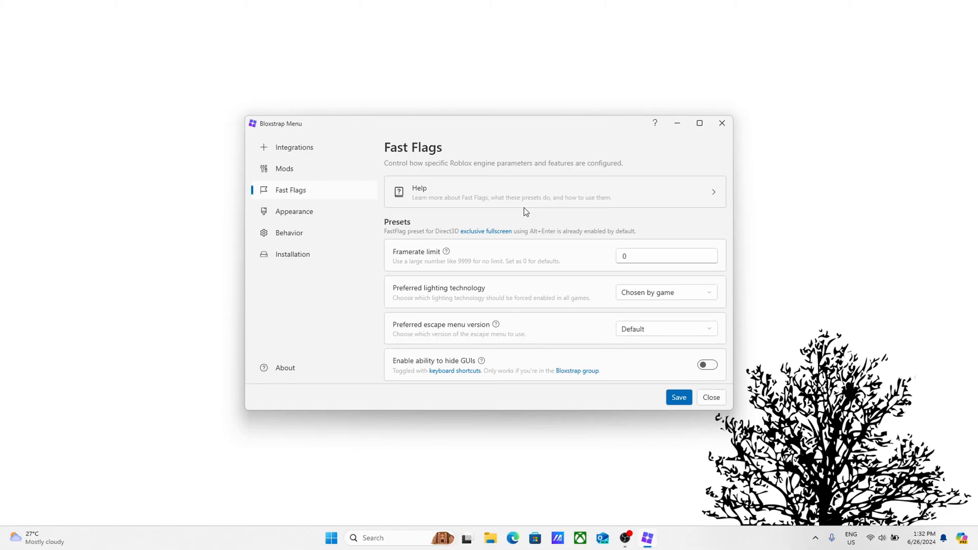
mouse_move(556, 228)
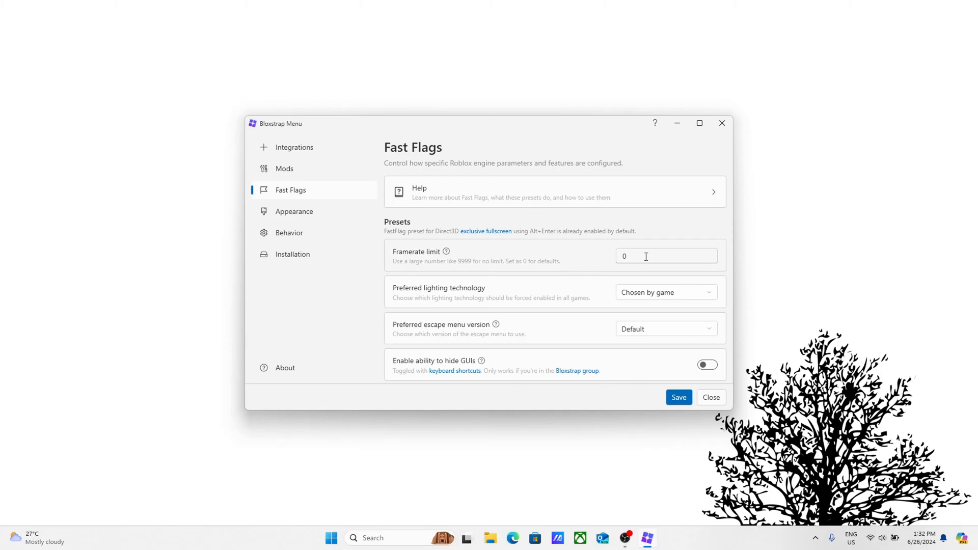
click(662, 256)
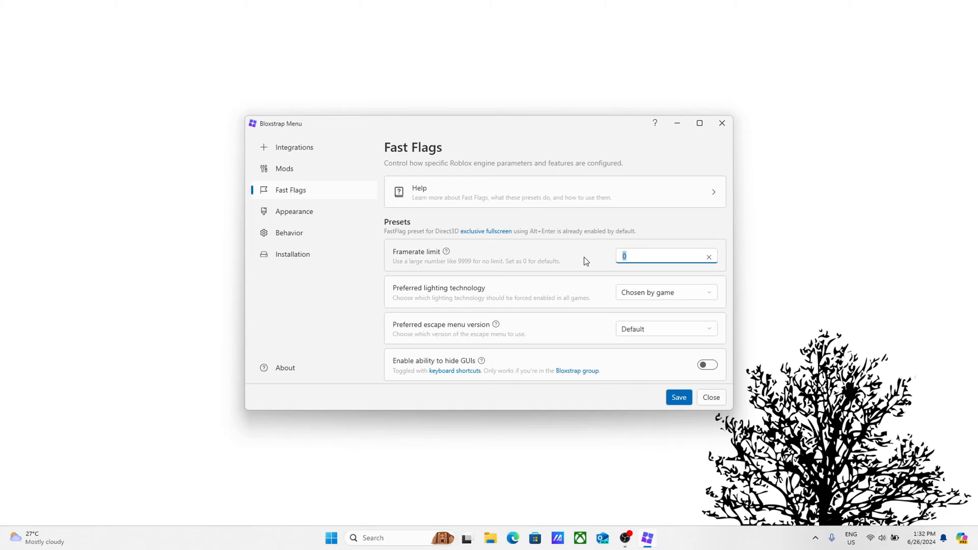
key(Backspace)
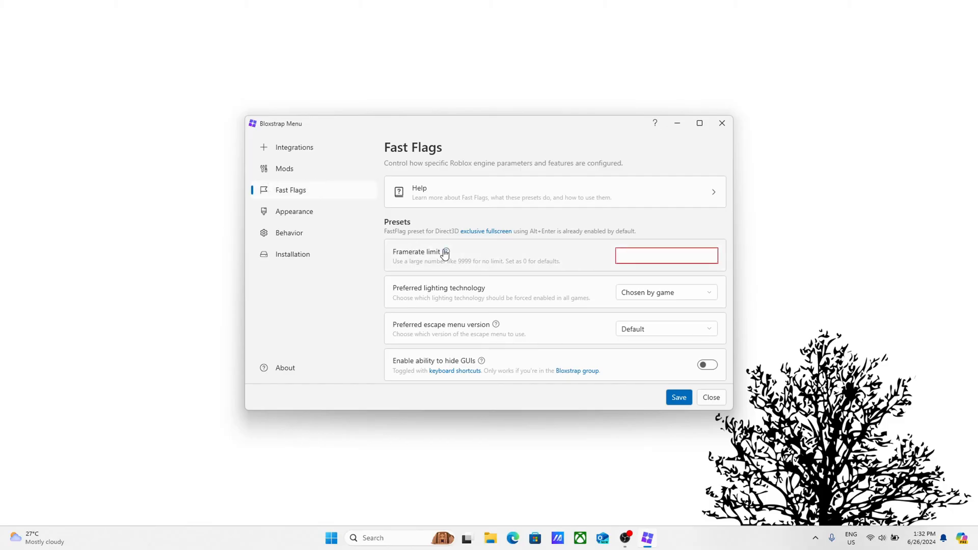
click(665, 255)
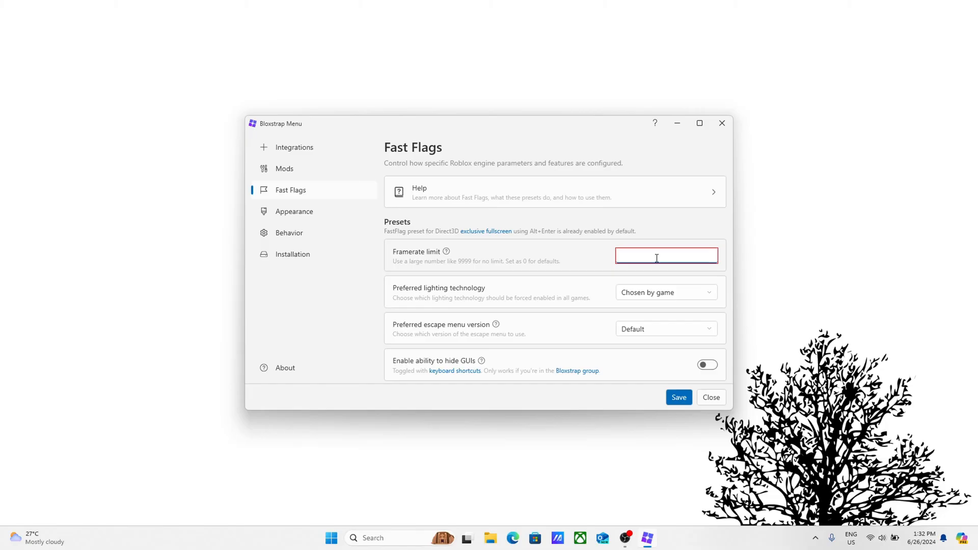
text(144)
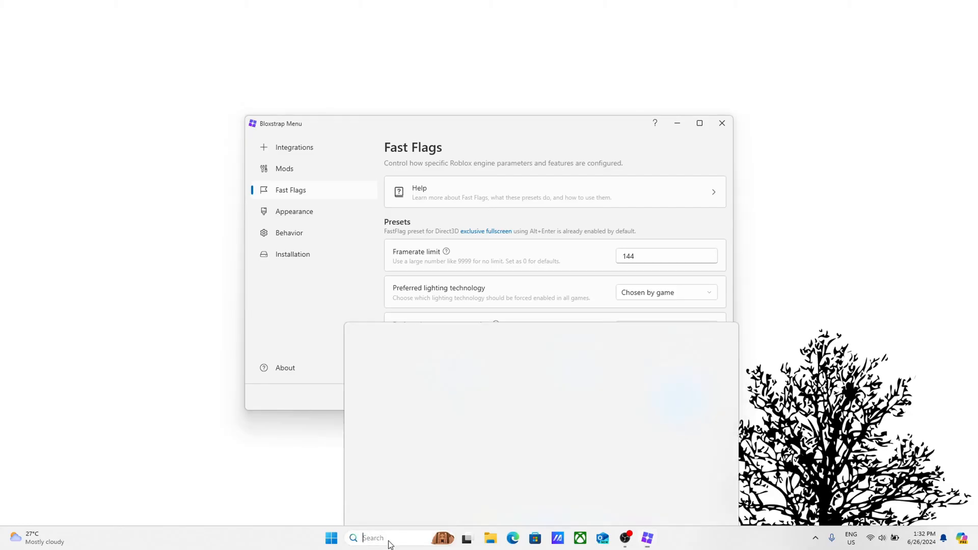
- Search Windows for 'view advanced dis' and open Advanced display settings
text(view advanced dis)
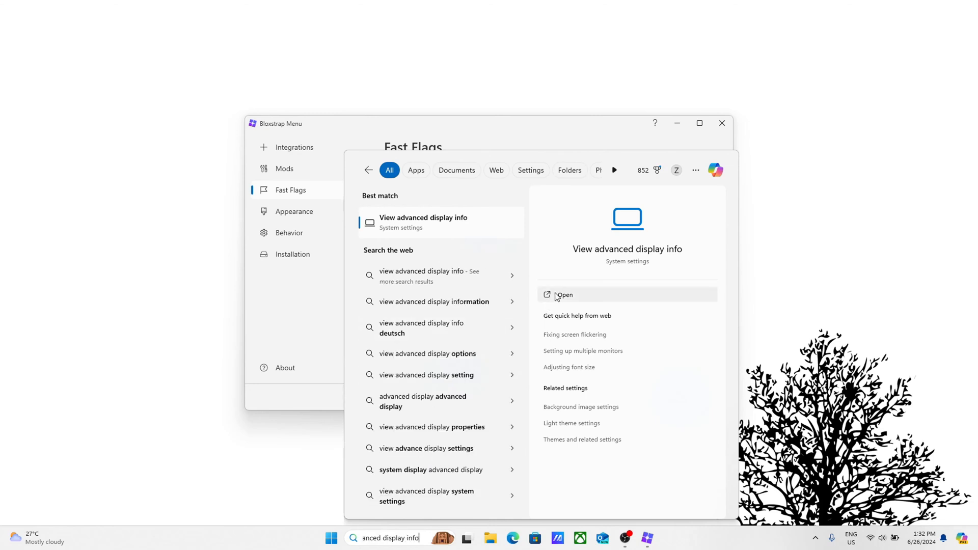
click(563, 294)
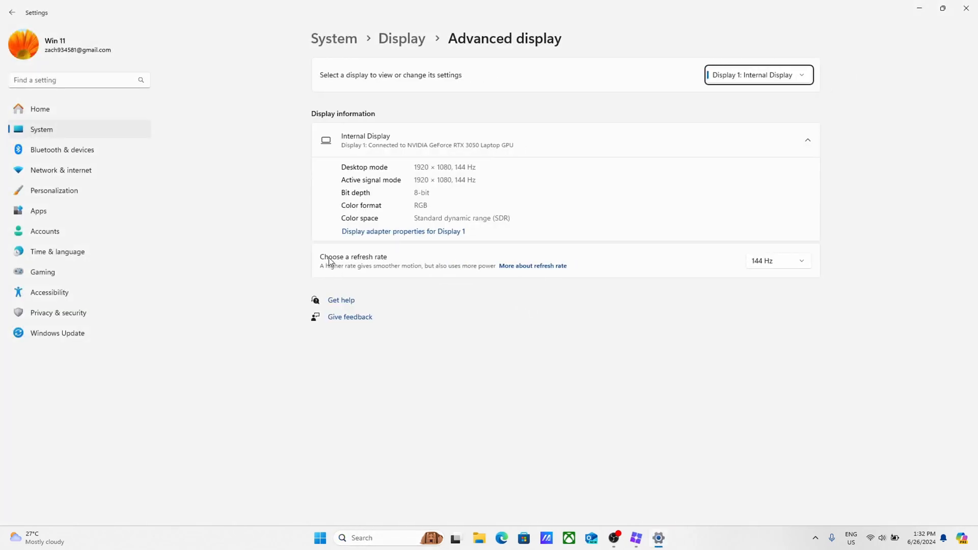
click(777, 260)
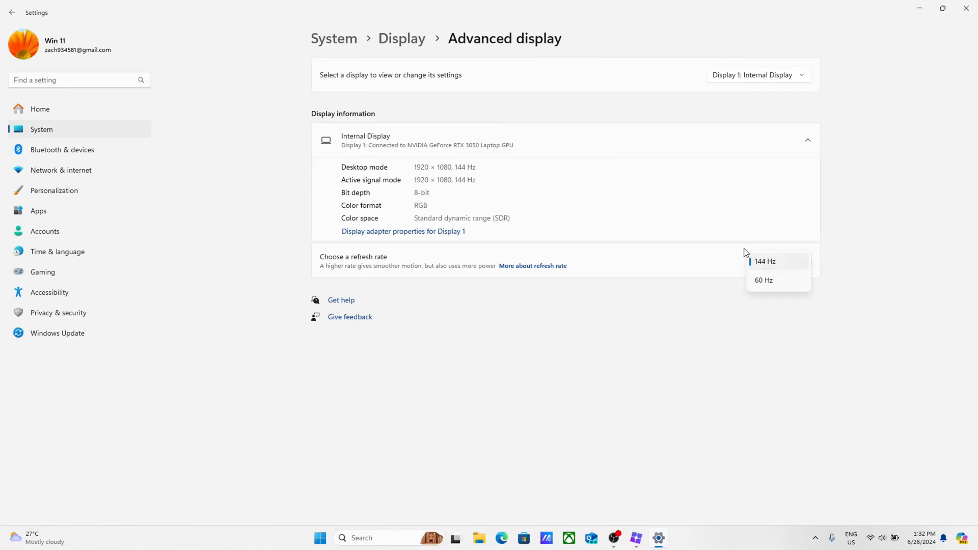
click(765, 261)
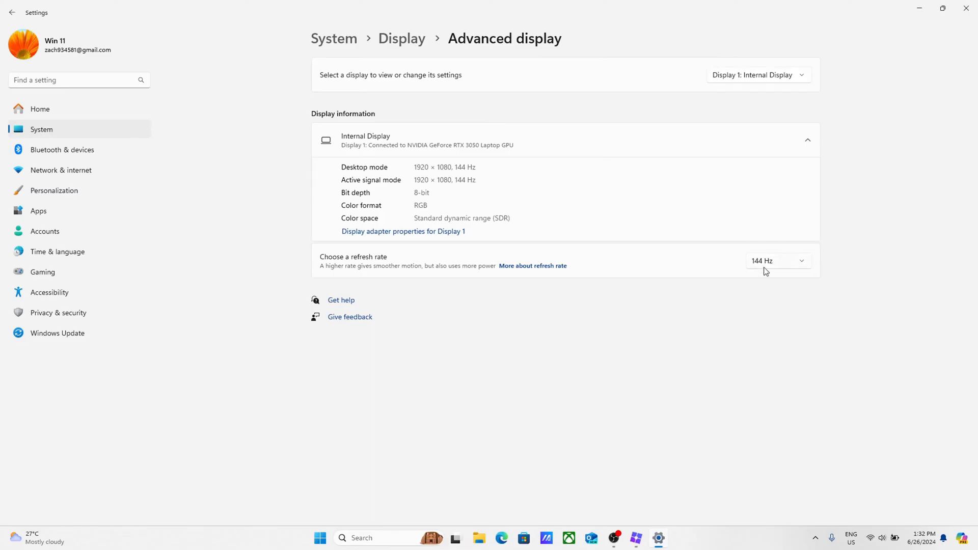
mouse_move(797, 269)
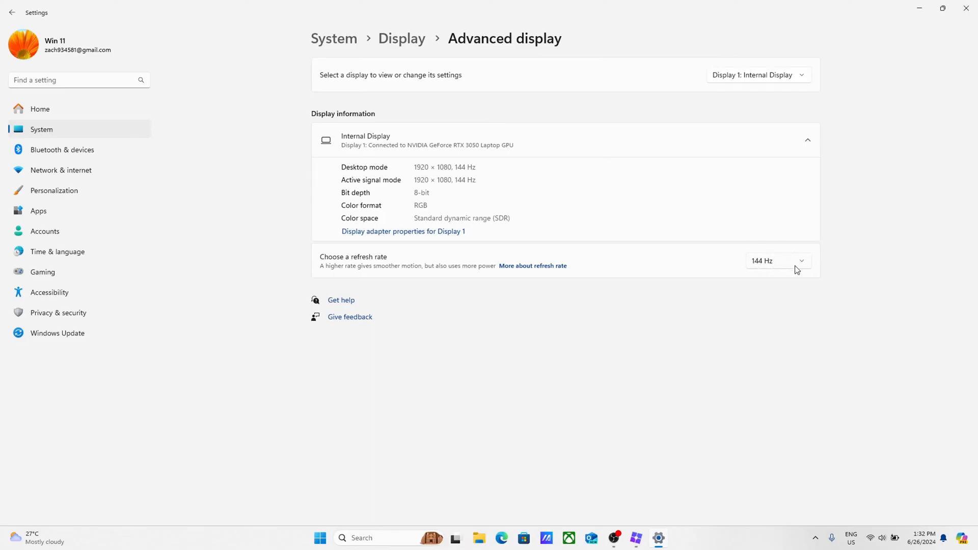
mouse_move(773, 268)
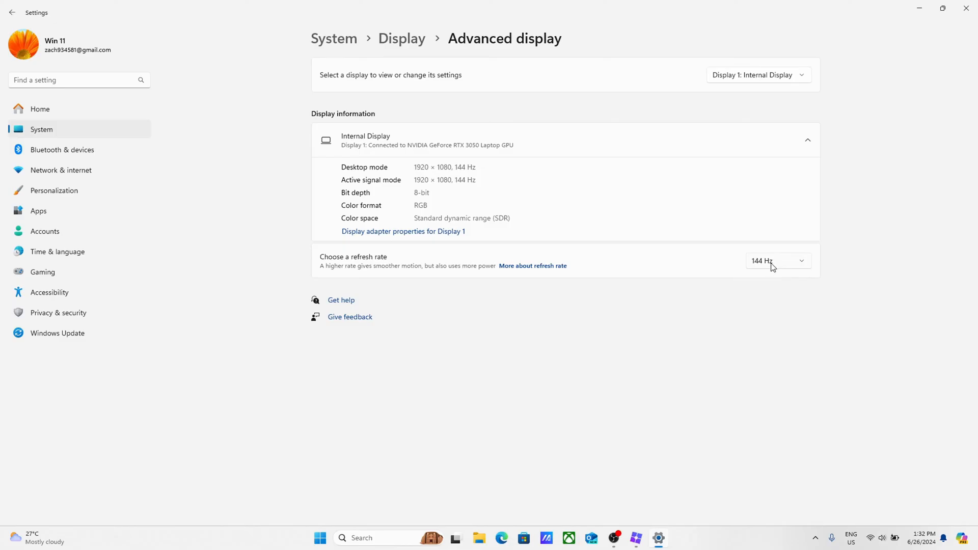
mouse_move(776, 268)
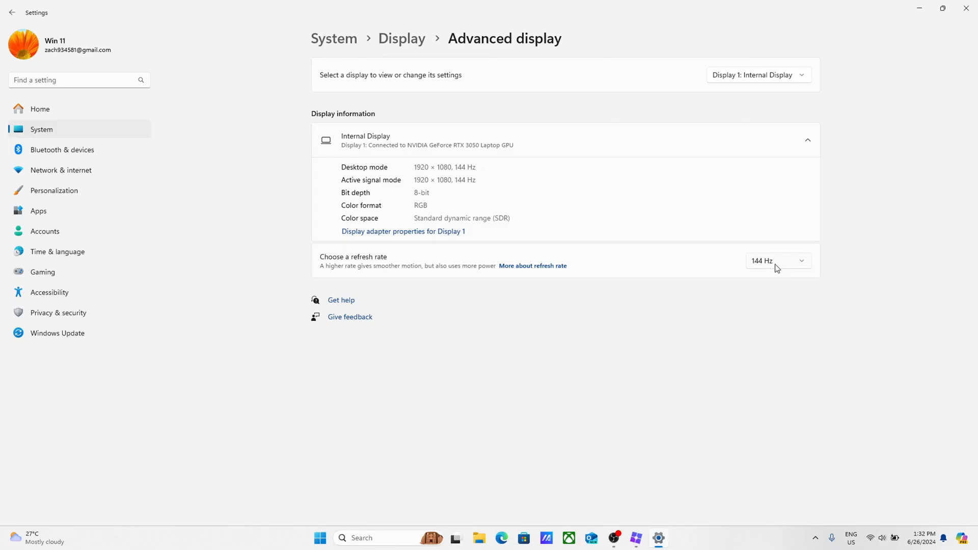
mouse_move(762, 268)
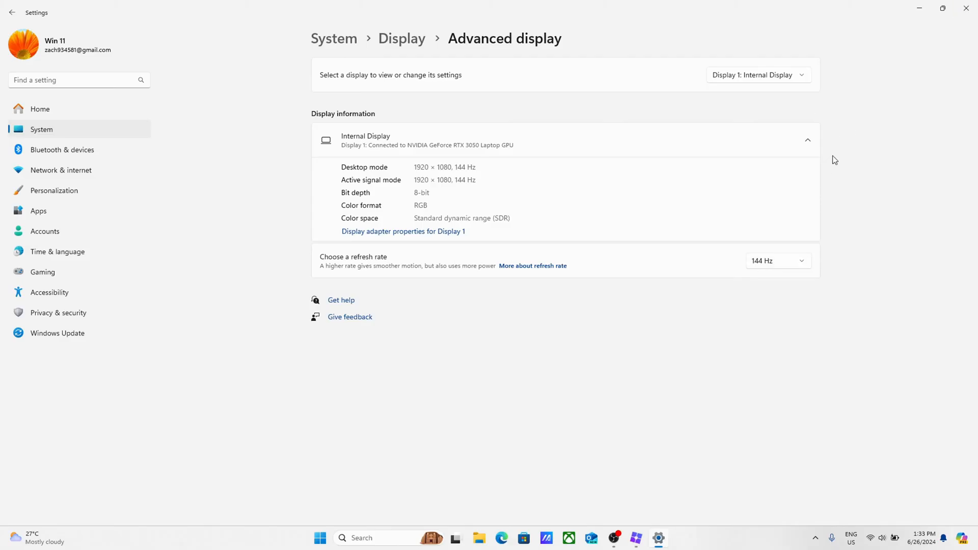
mouse_move(874, 253)
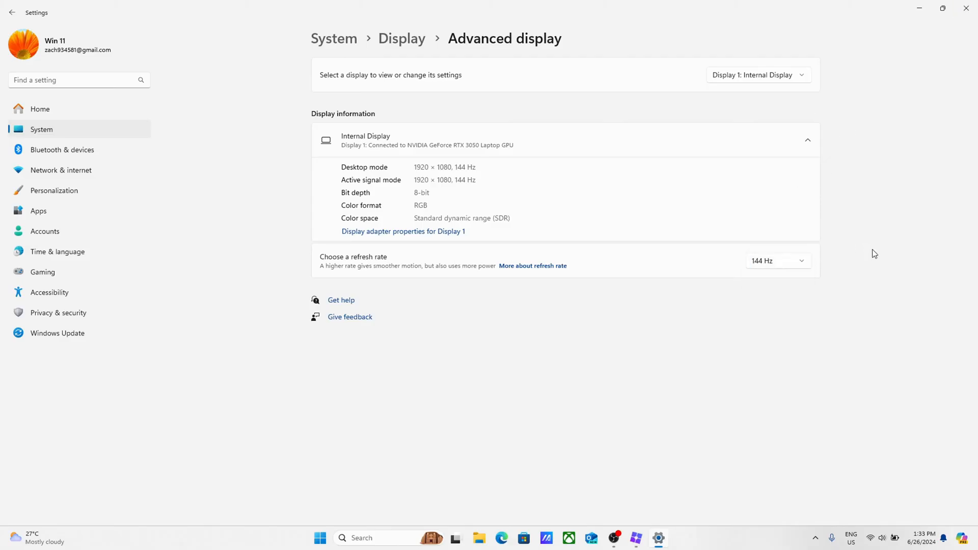
mouse_move(766, 256)
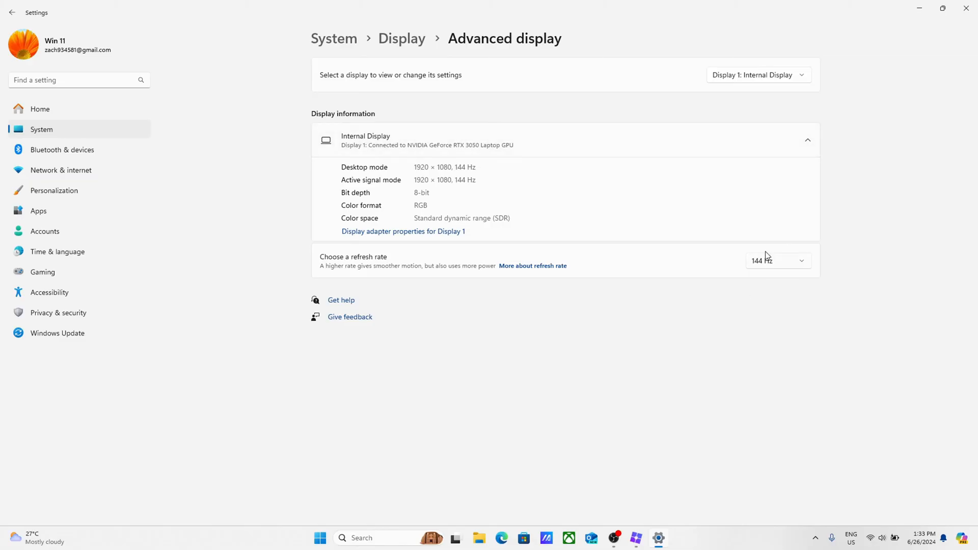
mouse_move(768, 267)
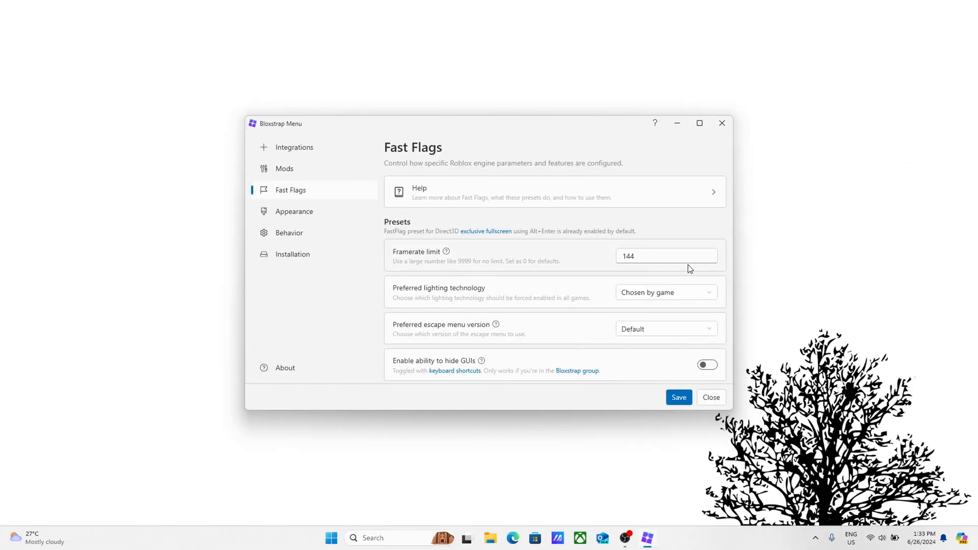
- Save the Fast Flags settings with the 144 framerate limit and acknowledge the confirmation
click(665, 255)
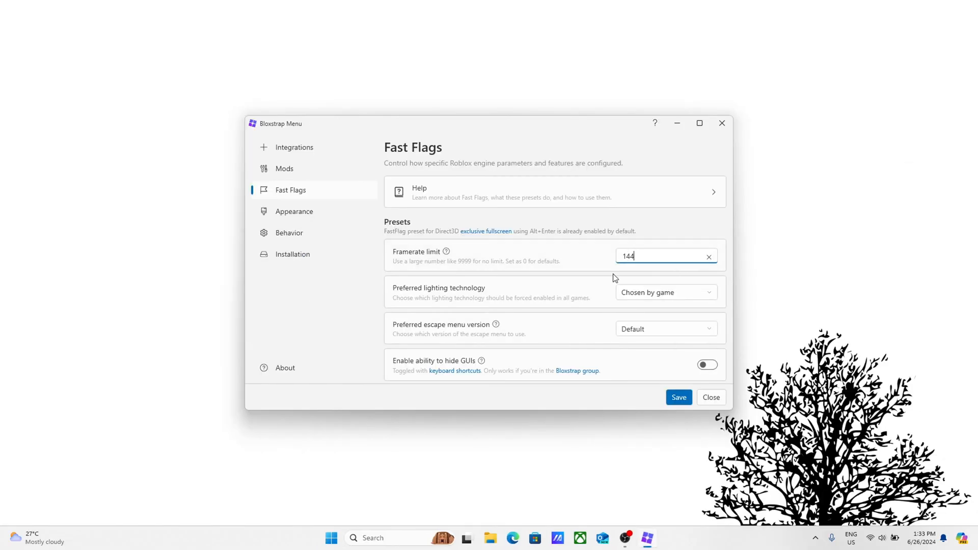
mouse_move(635, 237)
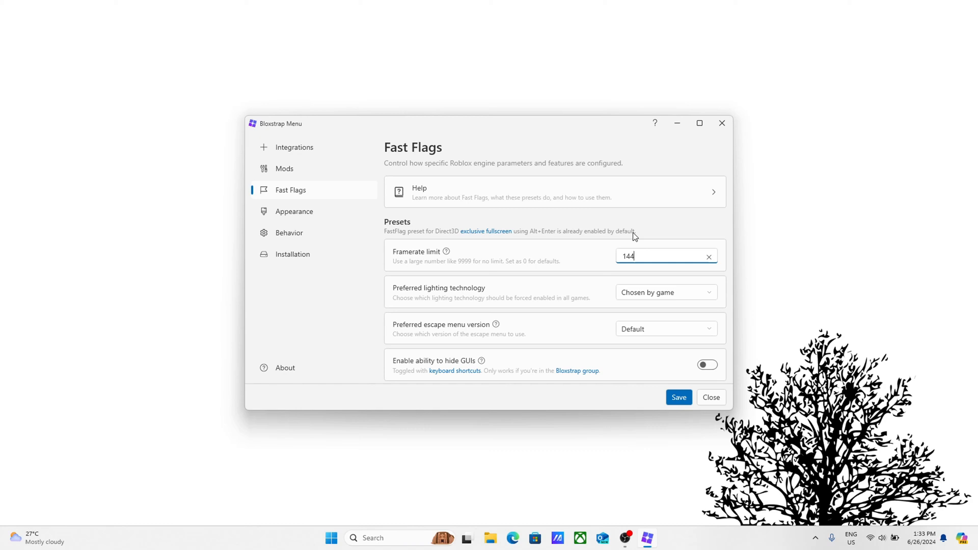
click(678, 398)
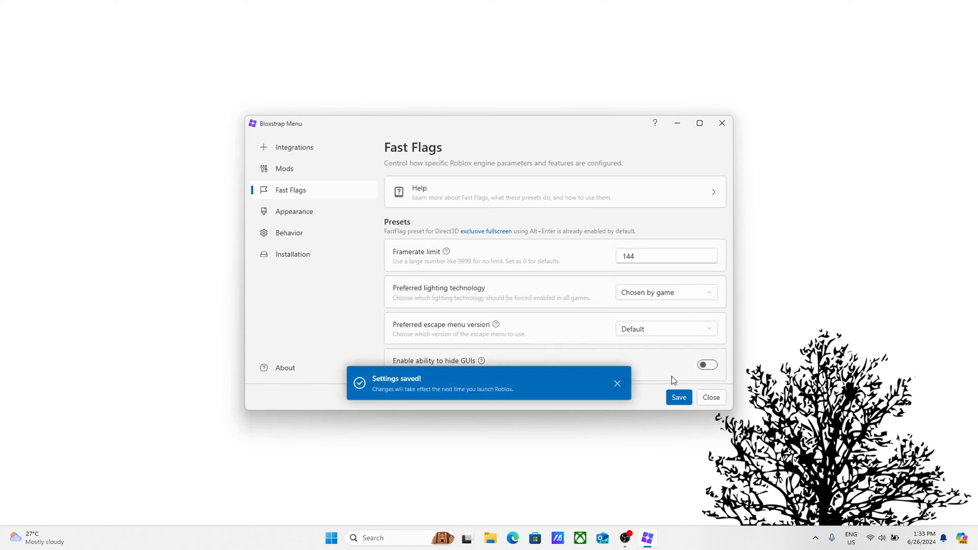
click(618, 383)
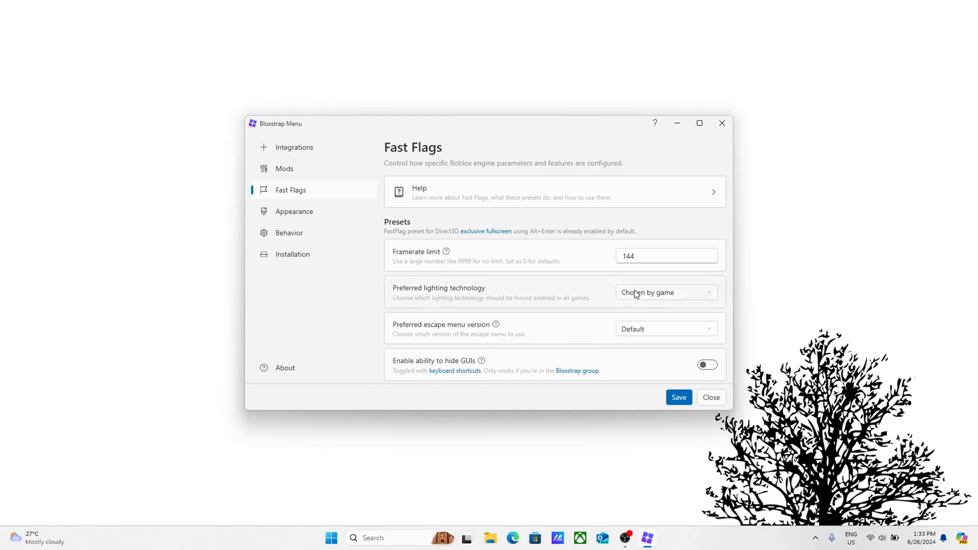
mouse_move(415, 295)
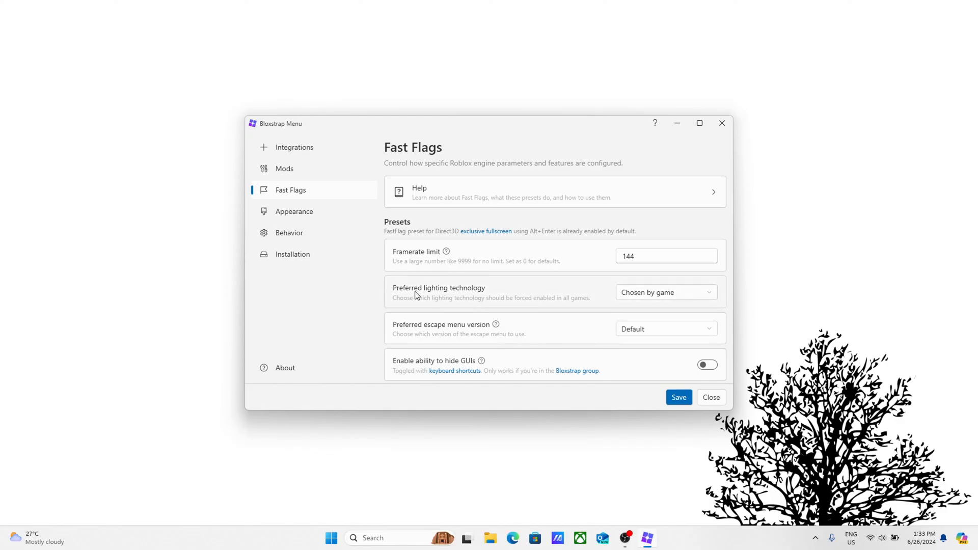
mouse_move(416, 296)
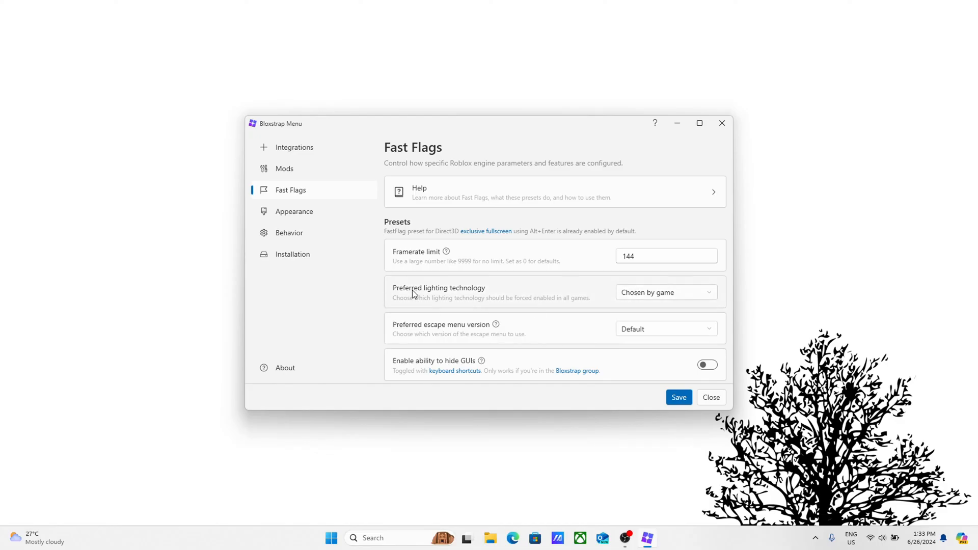
mouse_move(667, 299)
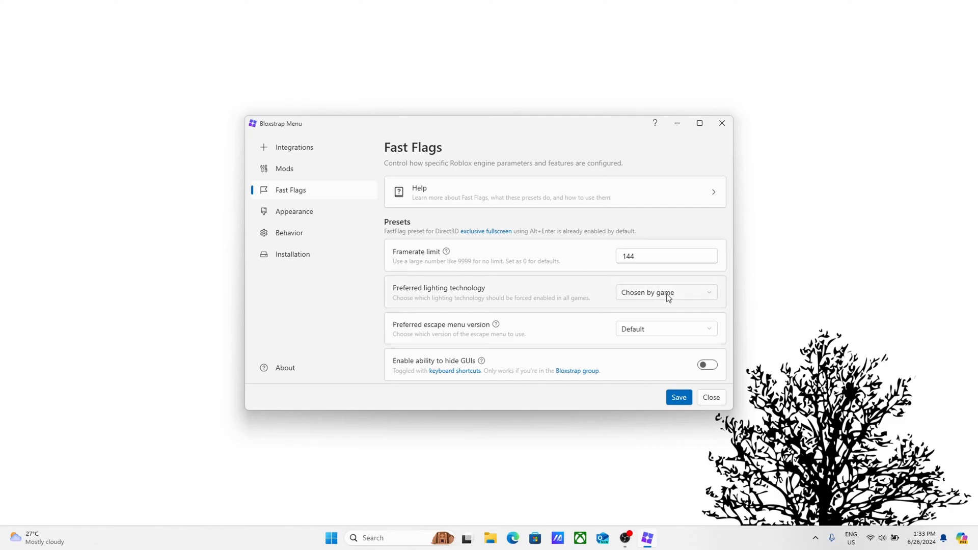
mouse_move(614, 288)
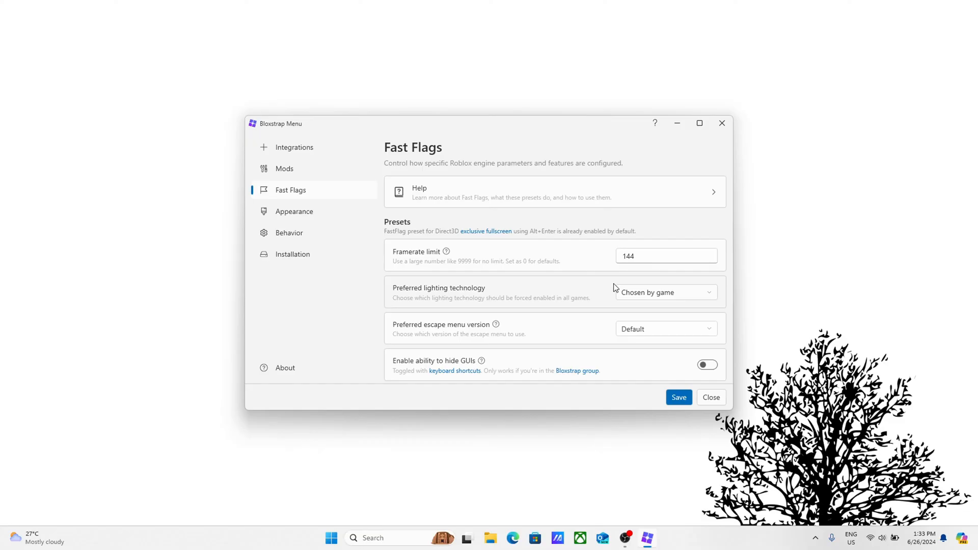
mouse_move(652, 299)
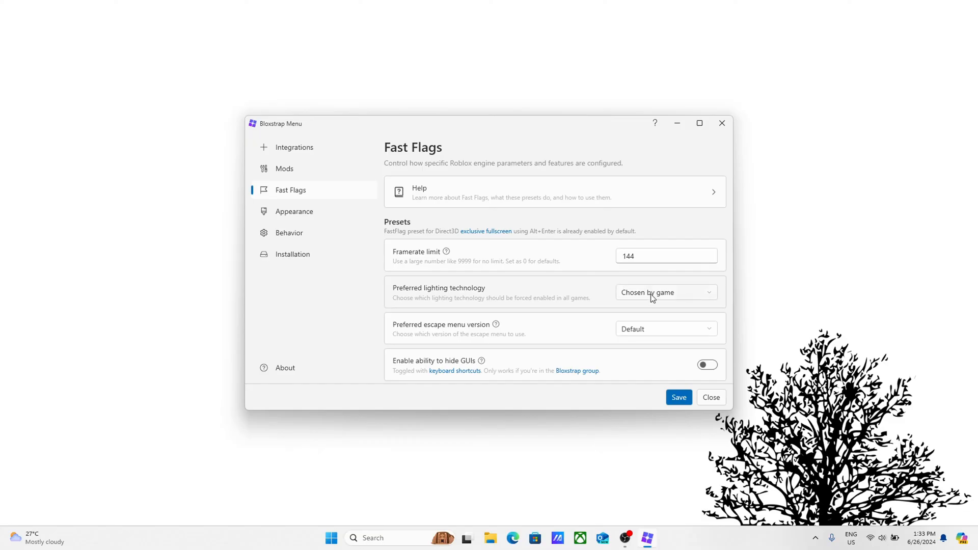
- Set the preferred lighting technology to Future (Phase 3) and save the settings
click(665, 293)
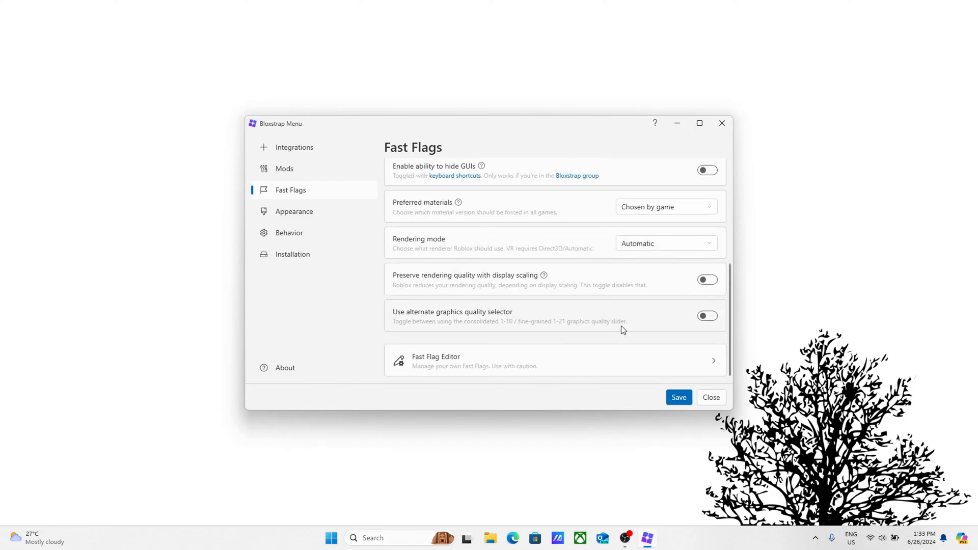
click(678, 398)
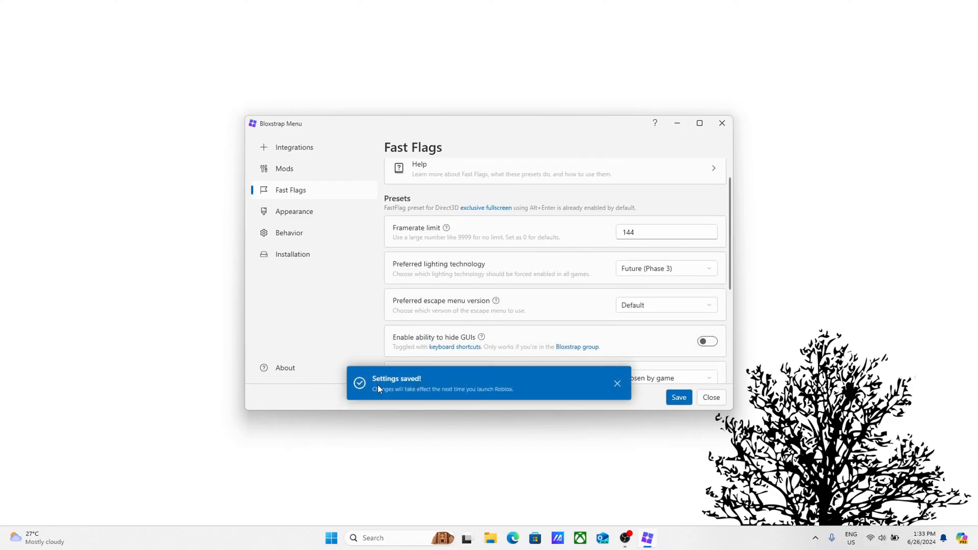
click(618, 383)
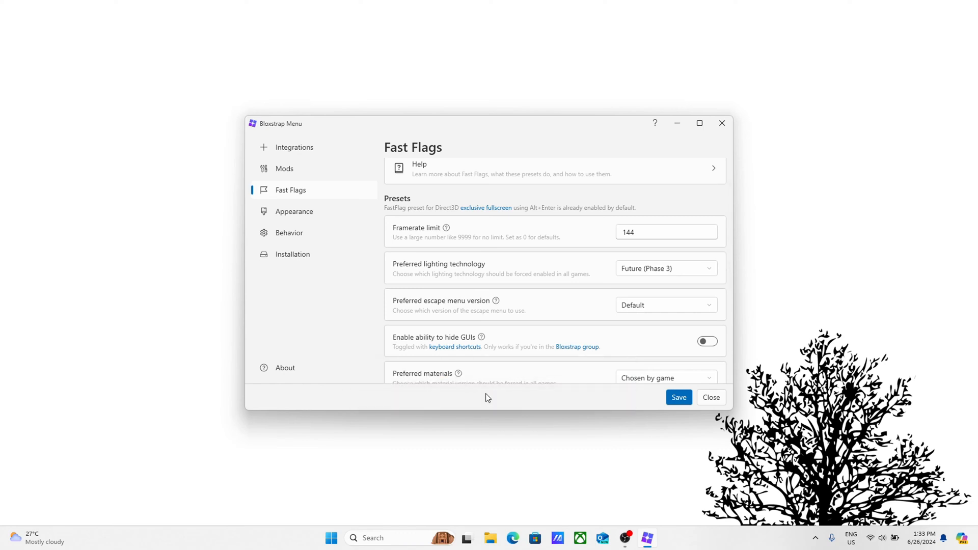
click(294, 211)
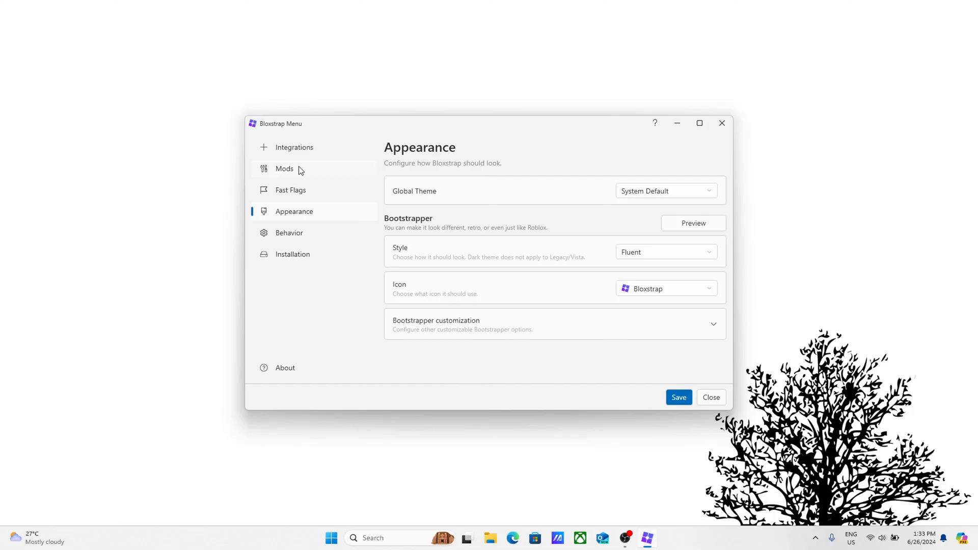
mouse_move(406, 155)
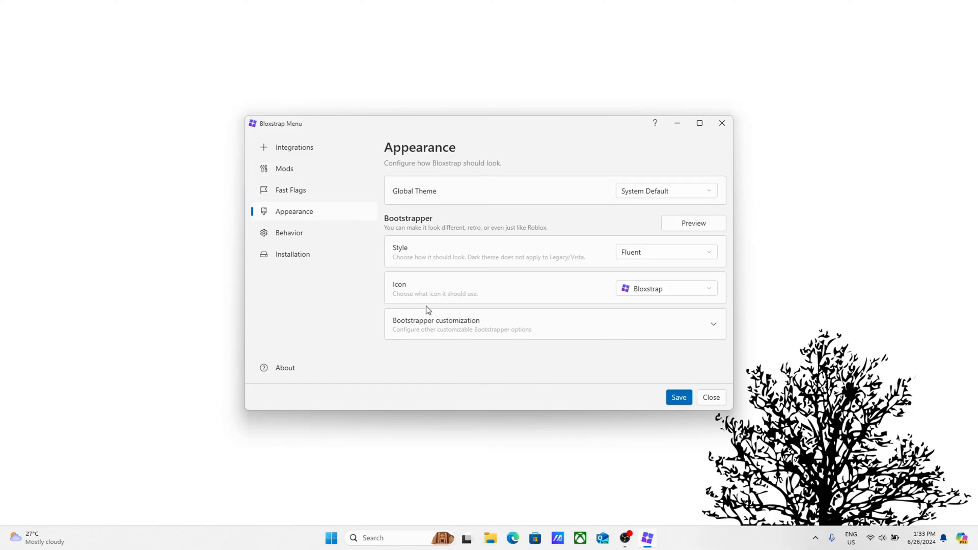
mouse_move(485, 245)
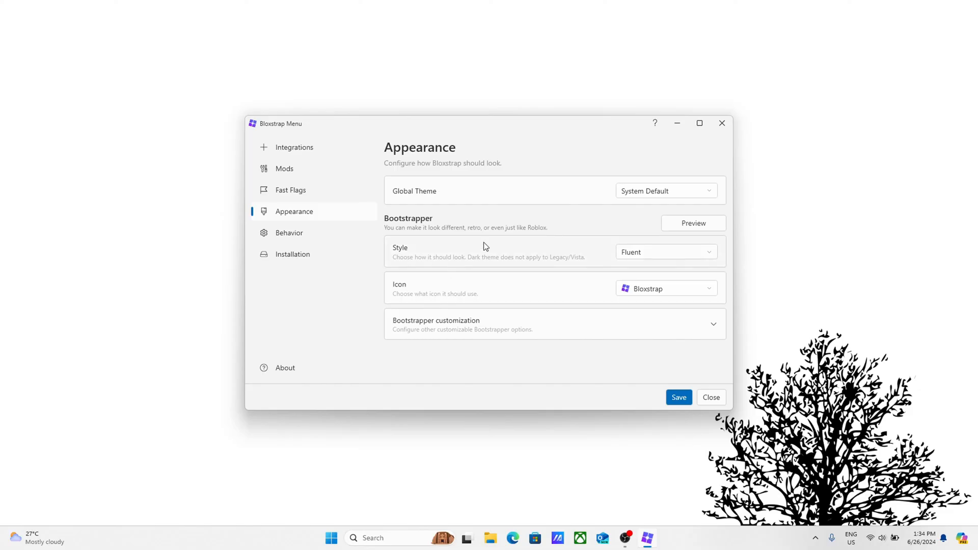
mouse_move(311, 189)
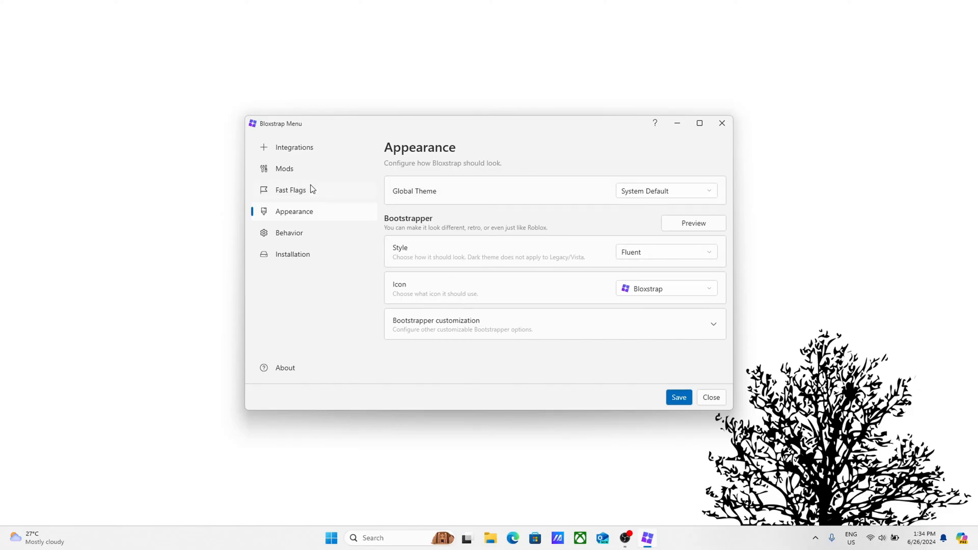
mouse_move(691, 263)
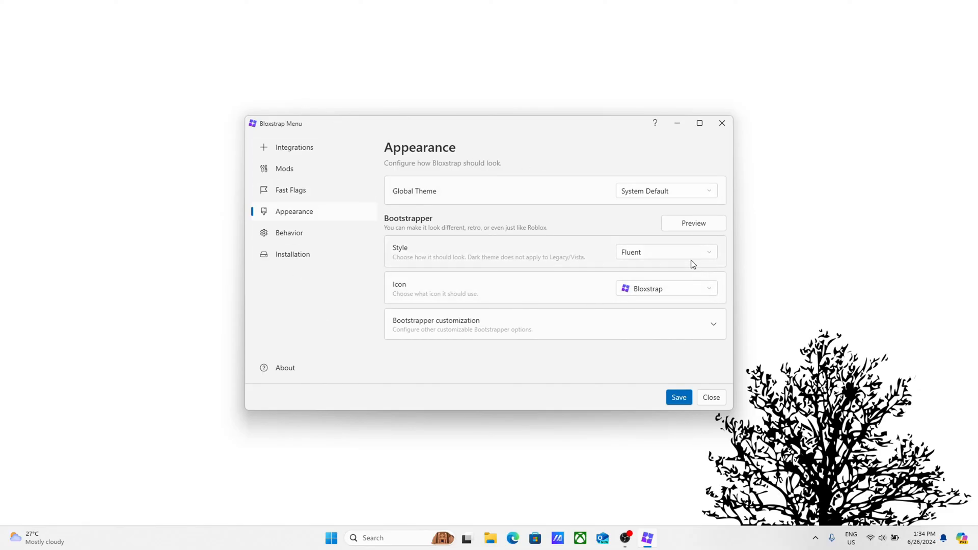
- Browse the bootstrapper style choices twice, keeping the style as Fluent
click(665, 252)
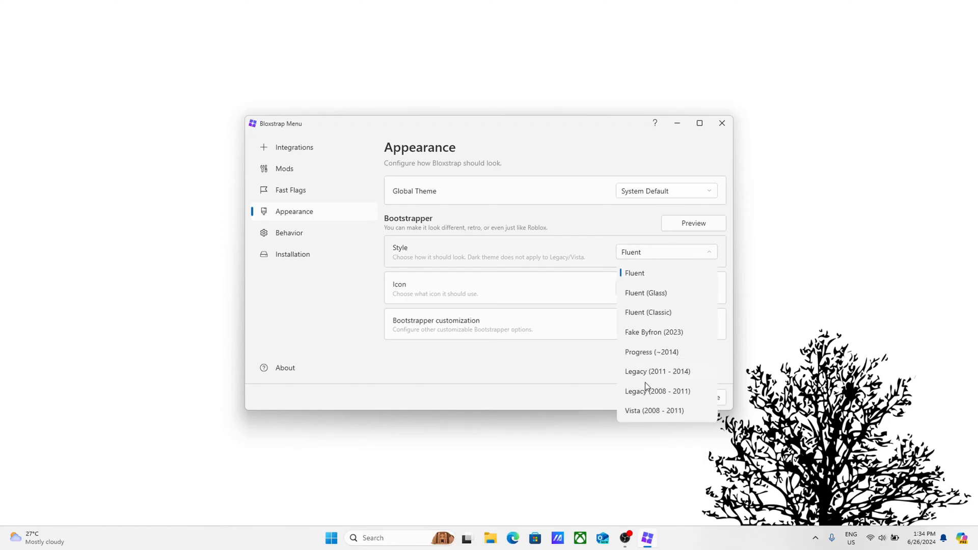
click(634, 273)
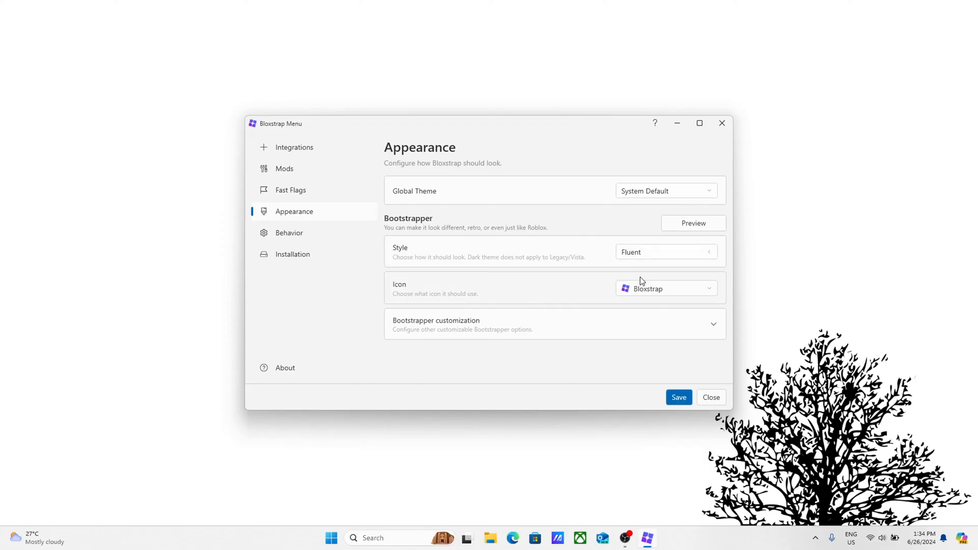
click(664, 251)
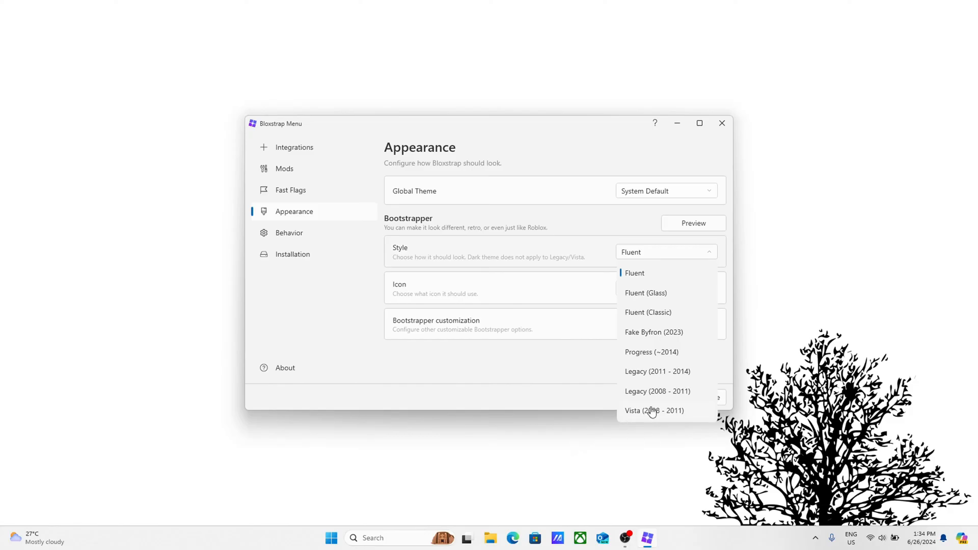
mouse_move(568, 380)
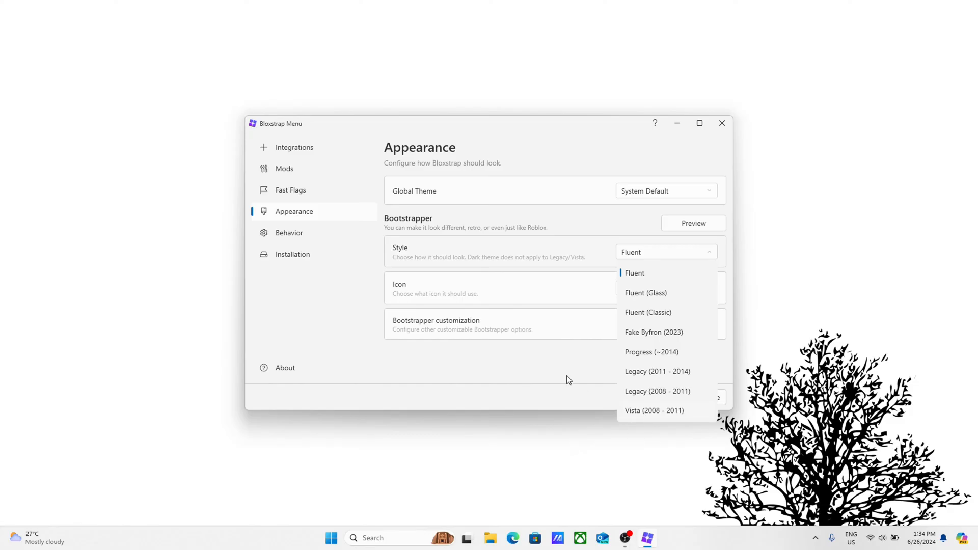
mouse_move(523, 380)
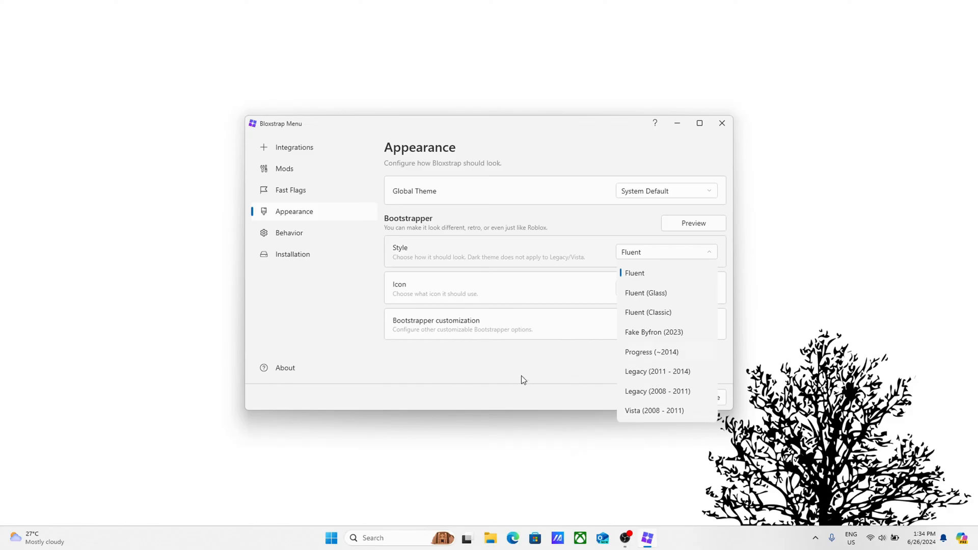
click(634, 273)
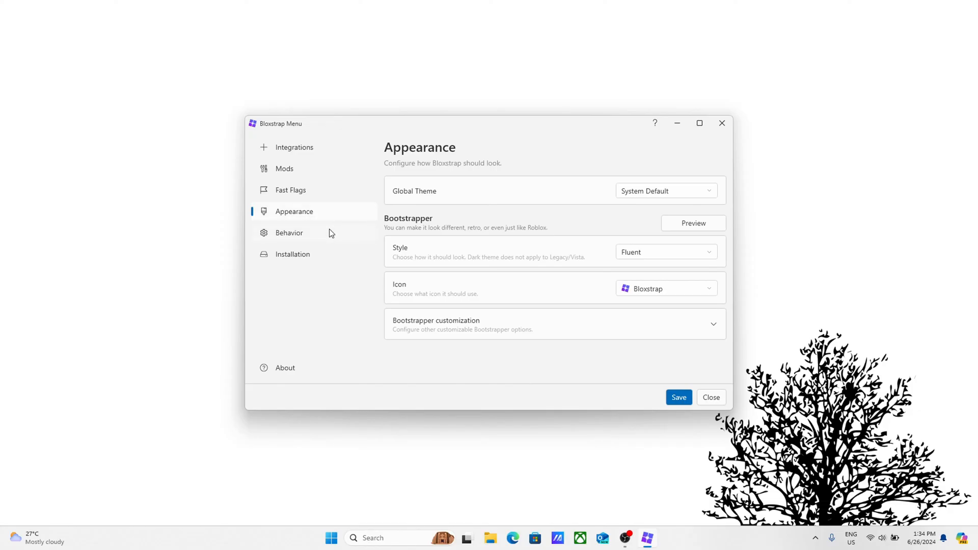
- Try the 2008 bootstrapper icon, settle on the 2011 icon, and save the appearance settings
click(665, 288)
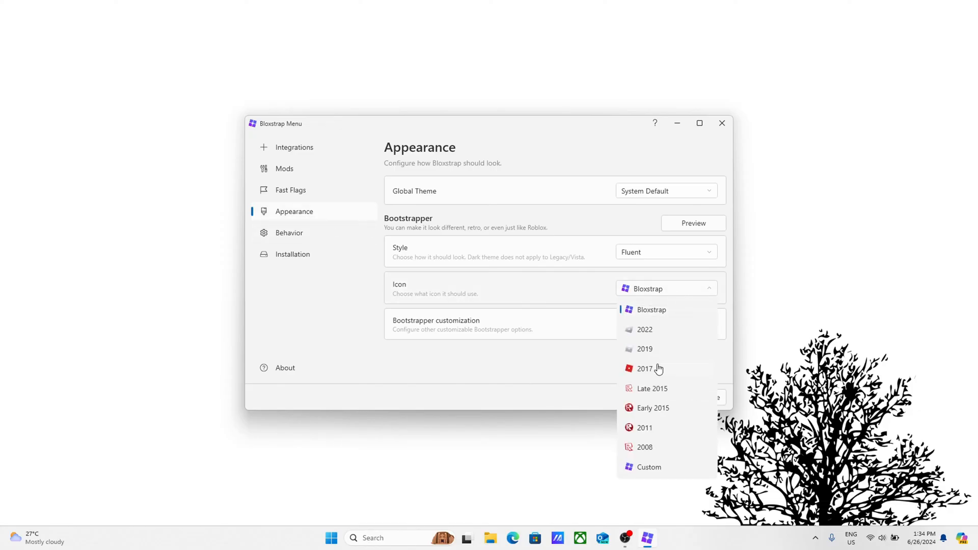
mouse_move(668, 420)
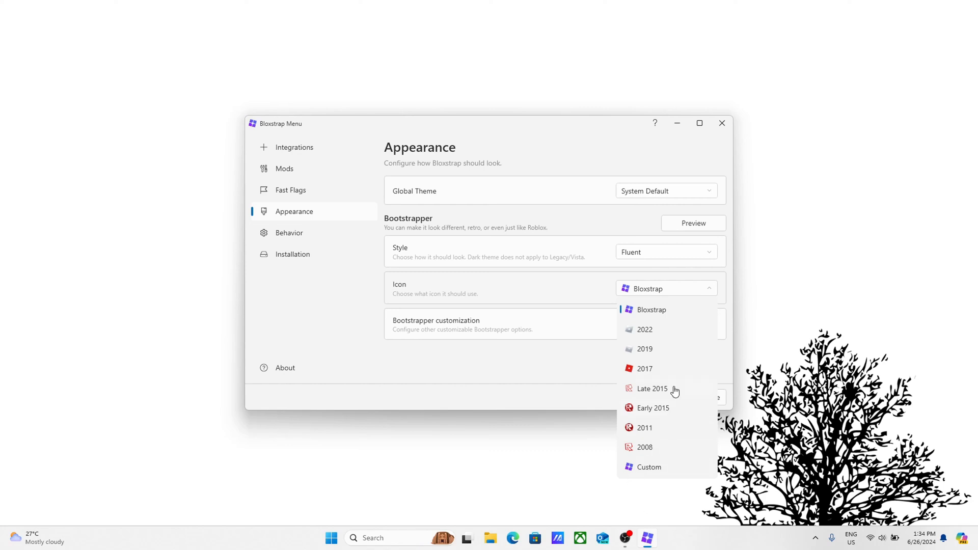
mouse_move(660, 312)
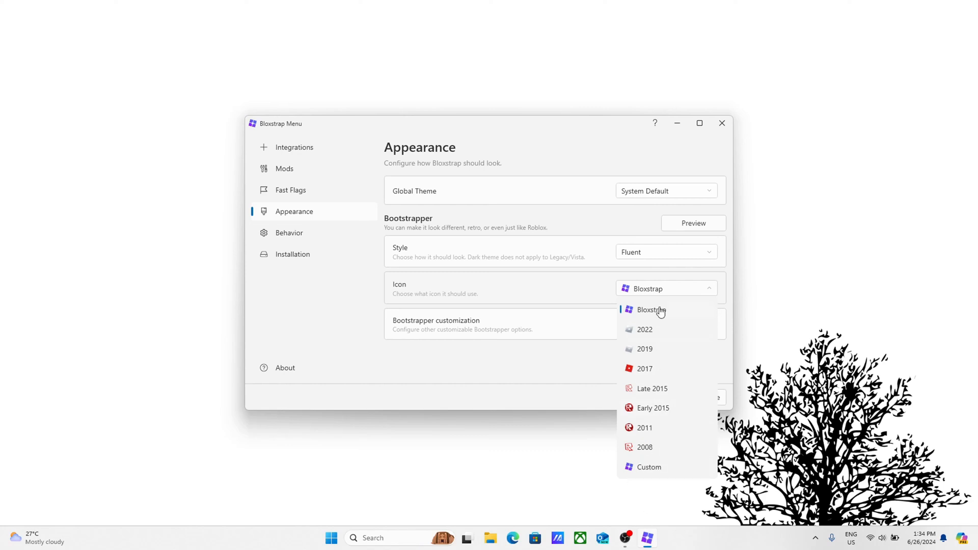
mouse_move(667, 399)
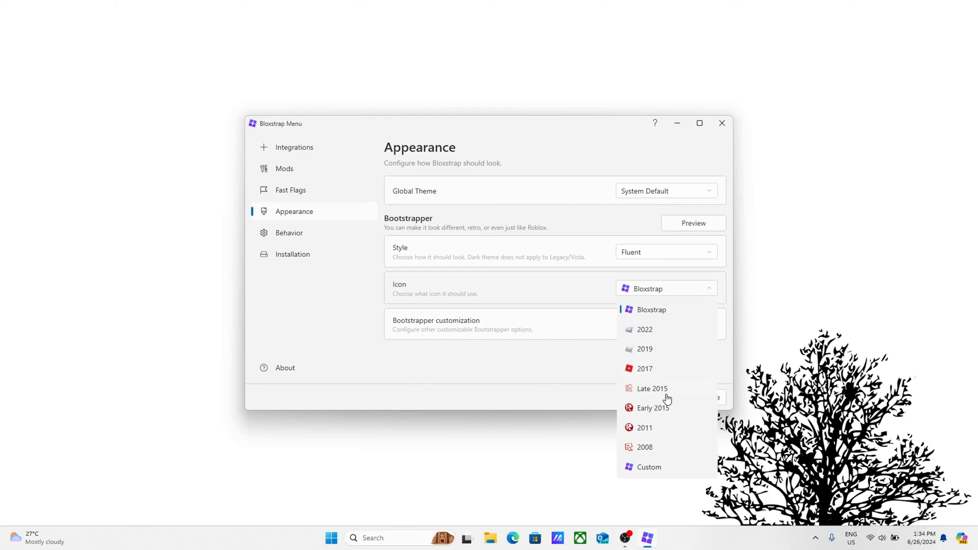
click(644, 446)
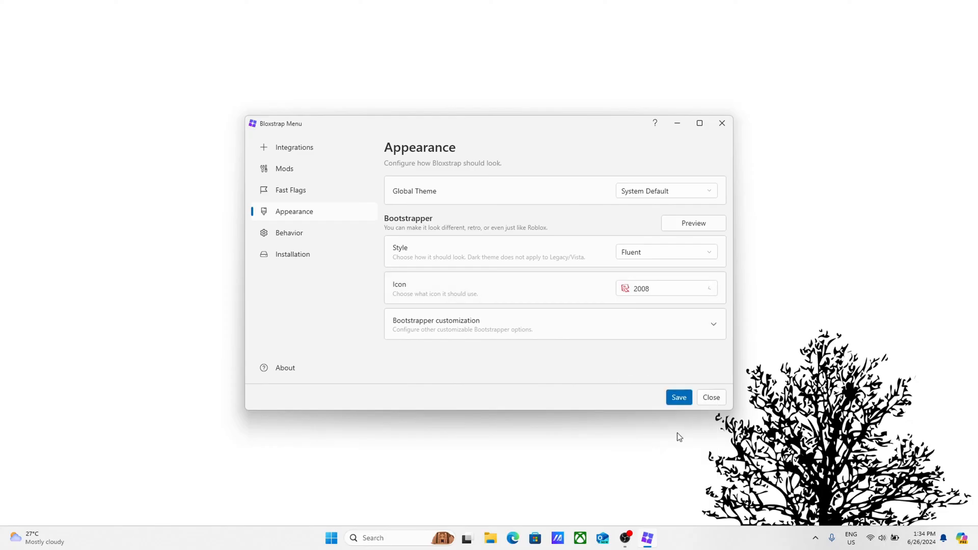
click(664, 288)
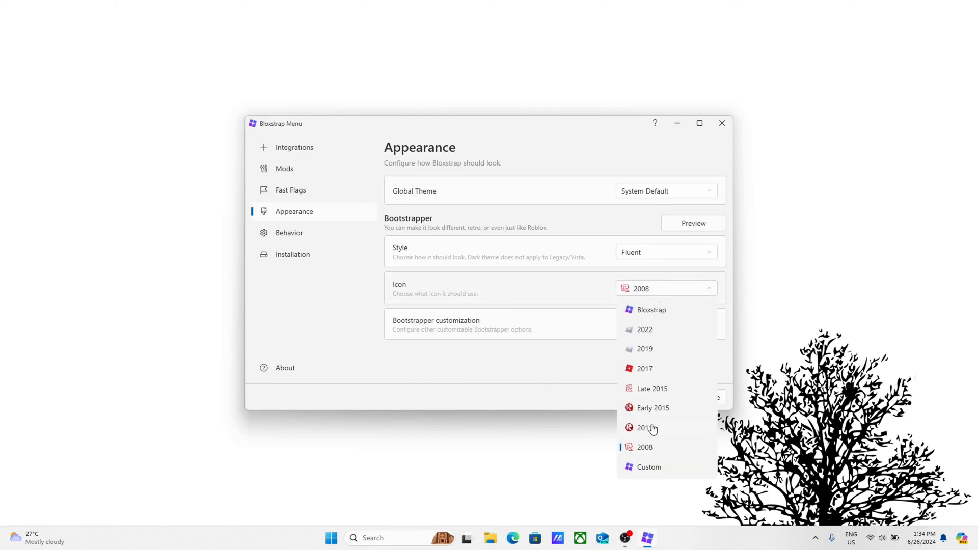
click(645, 428)
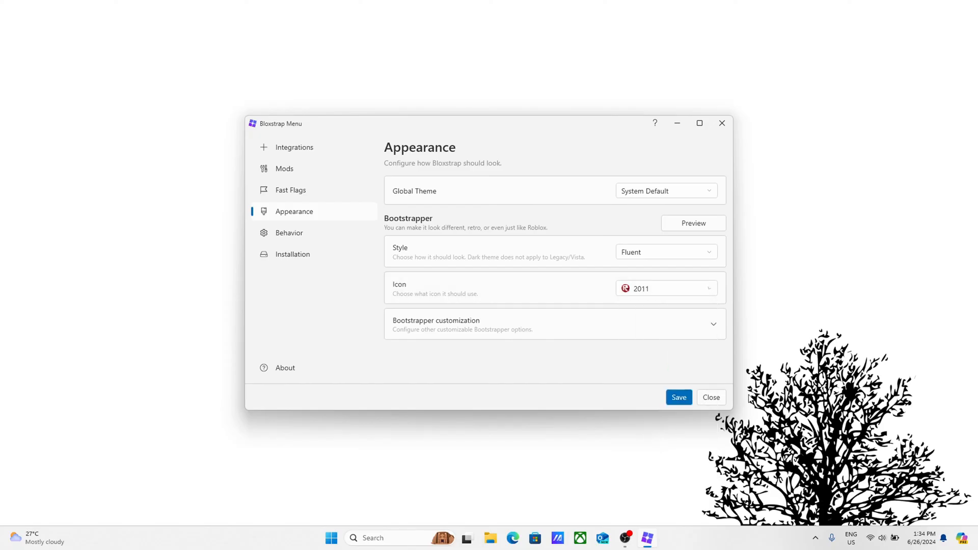
click(678, 398)
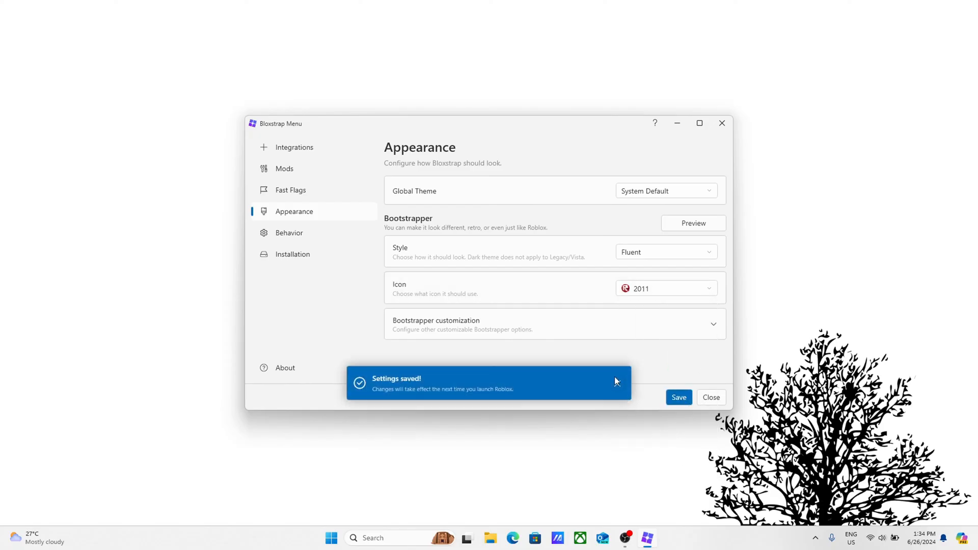
click(290, 189)
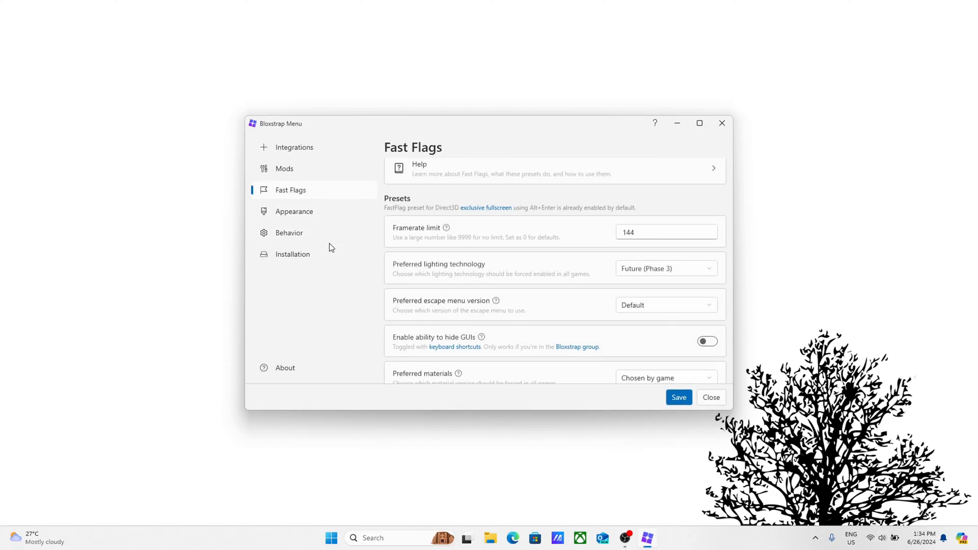
- Toggle the old death sound mod off and back on, then reach the Installation settings via Integrations
scroll(down, 3)
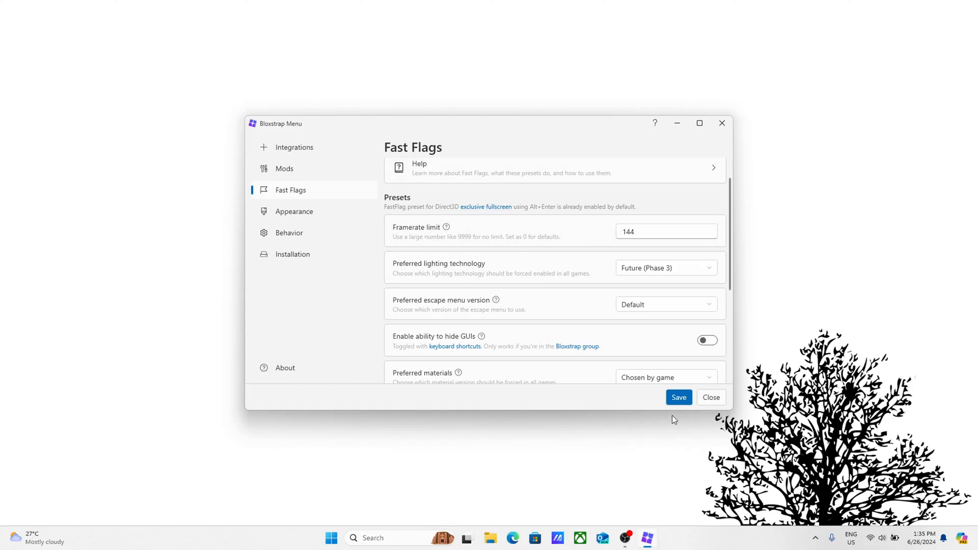
click(285, 168)
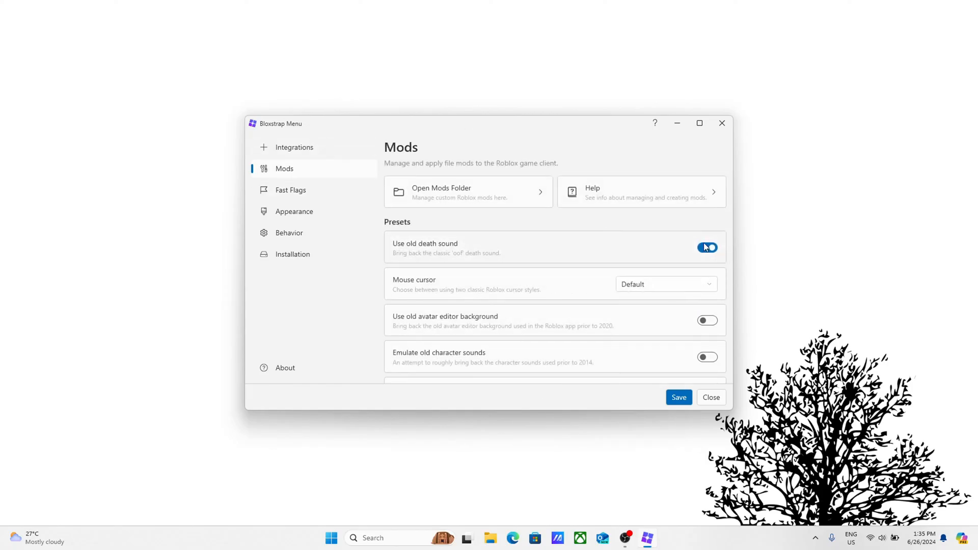
click(707, 247)
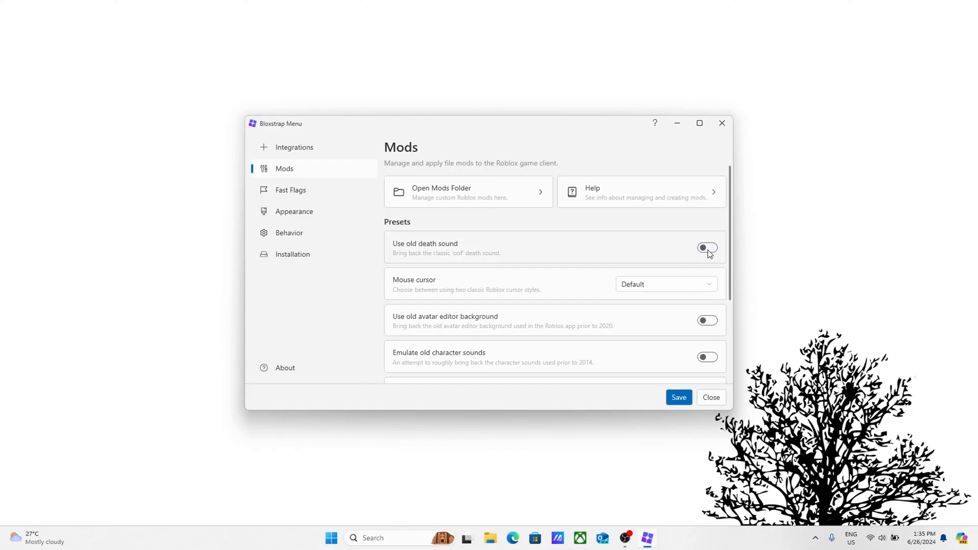
click(706, 247)
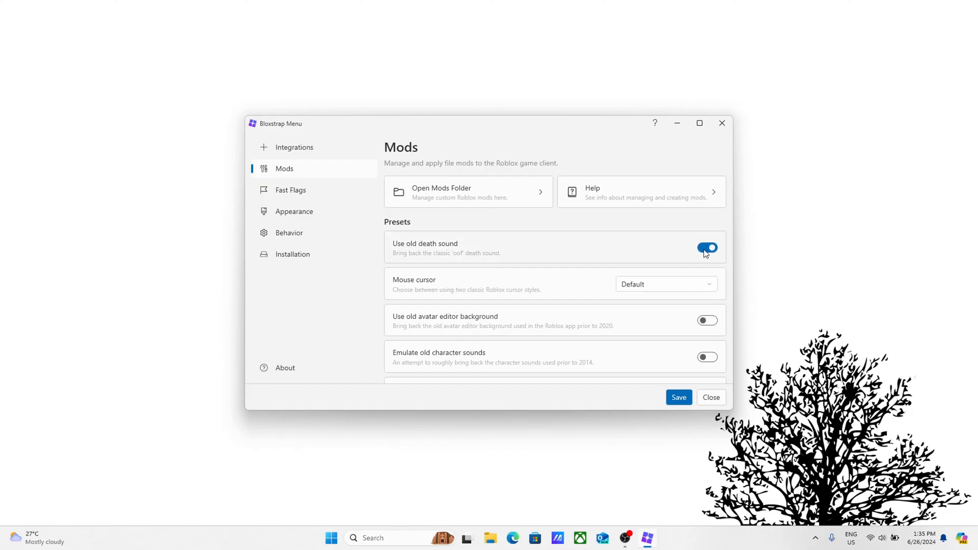
click(293, 146)
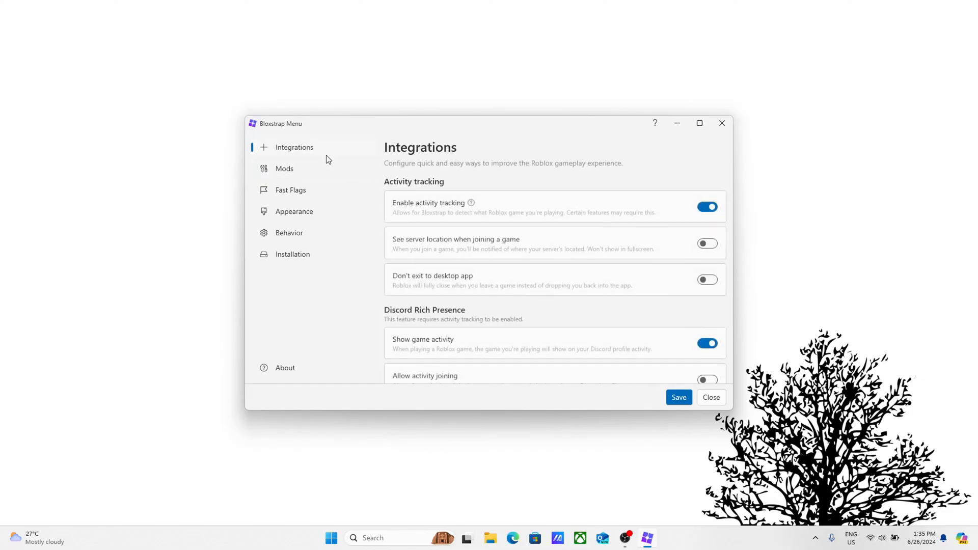
mouse_move(320, 237)
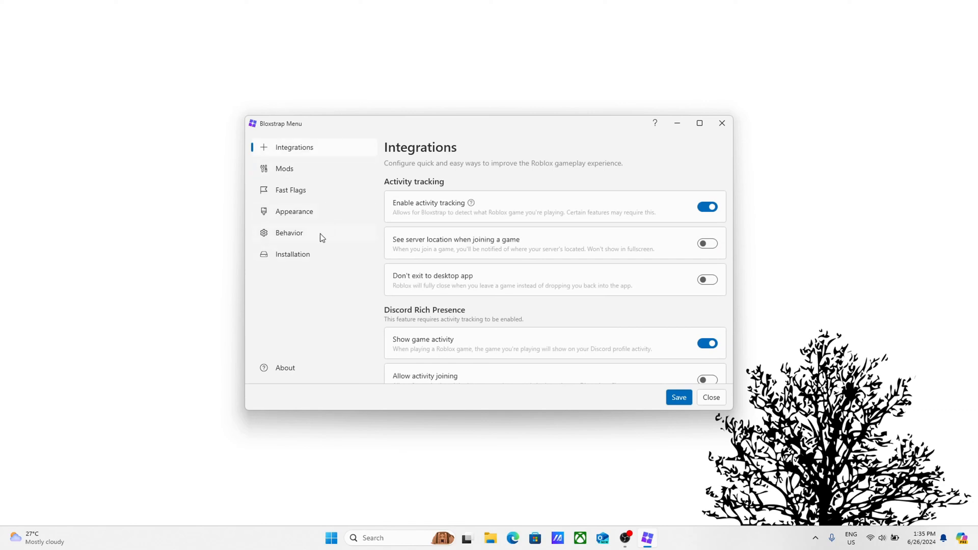
click(293, 254)
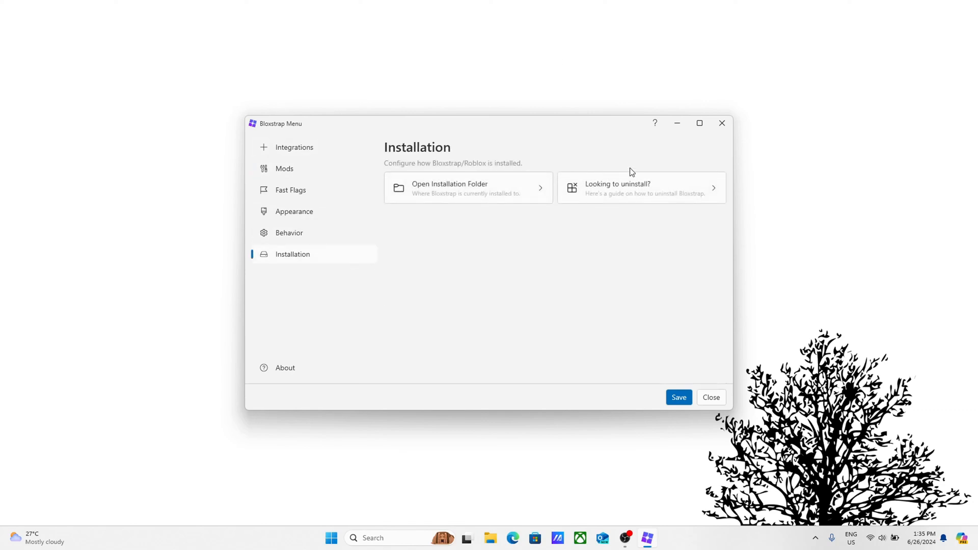
- Search the Start menu for 'add or remove programs' to reach the installed apps list
click(710, 397)
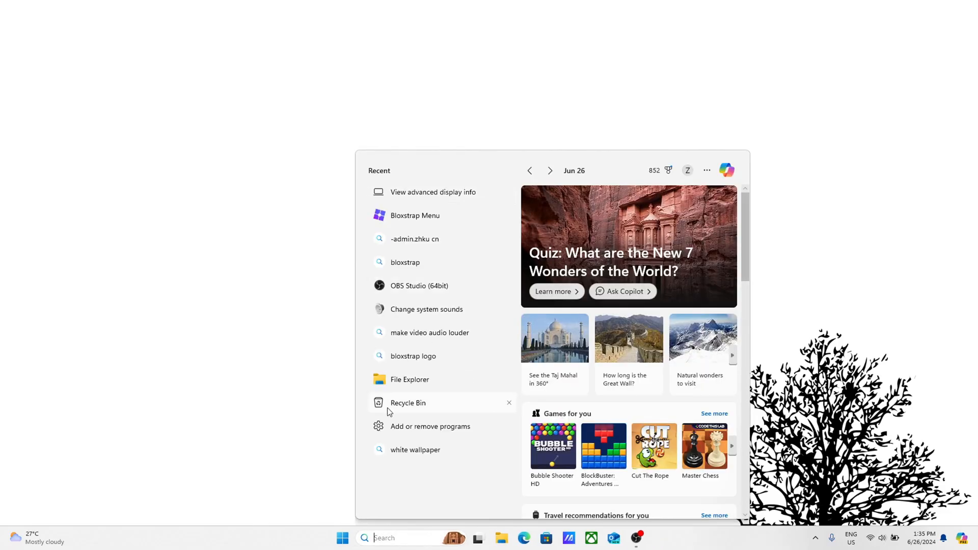
text(add or remove pr)
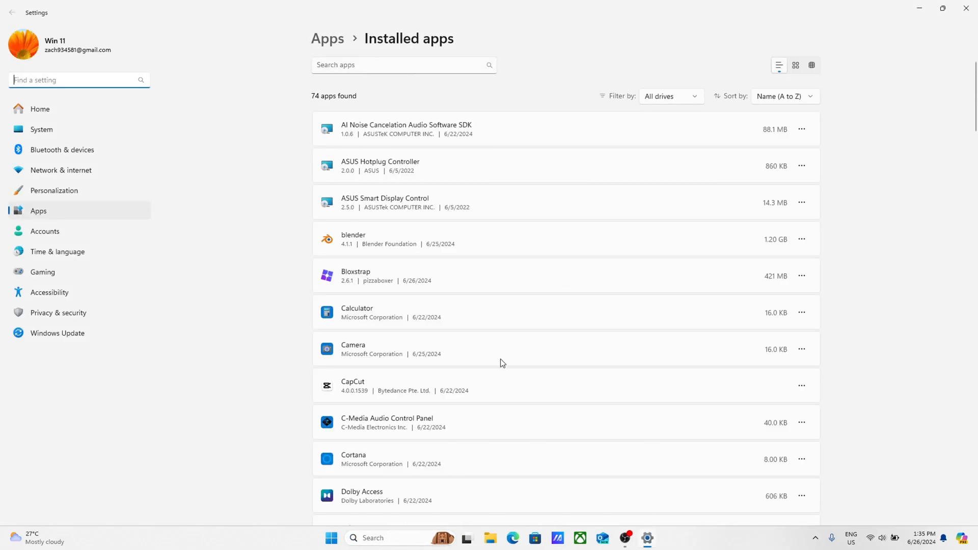
- Filter installed apps to 'bloxstrap' and reveal Bloxstrap 2.6.1's Modify and Uninstall options without uninstalling
text(bloxstrap)
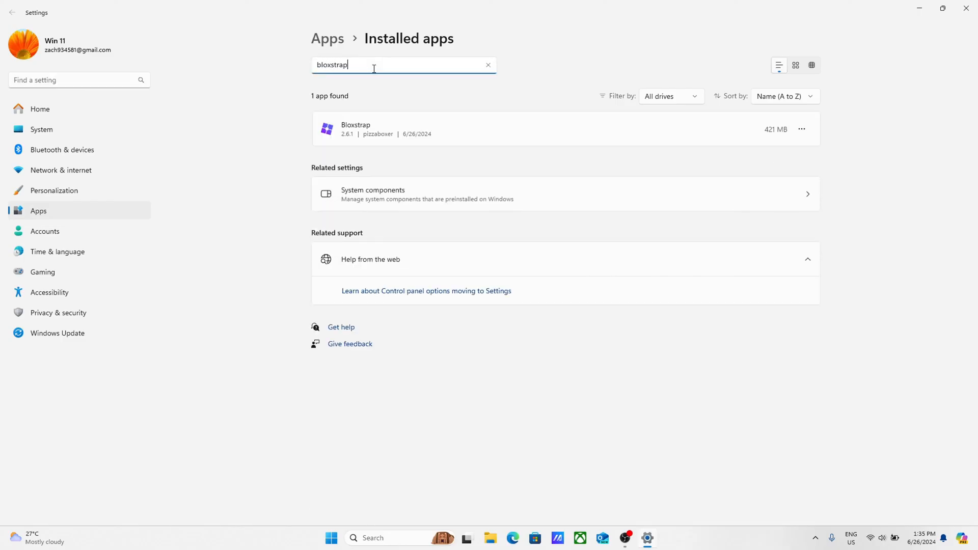
mouse_move(401, 77)
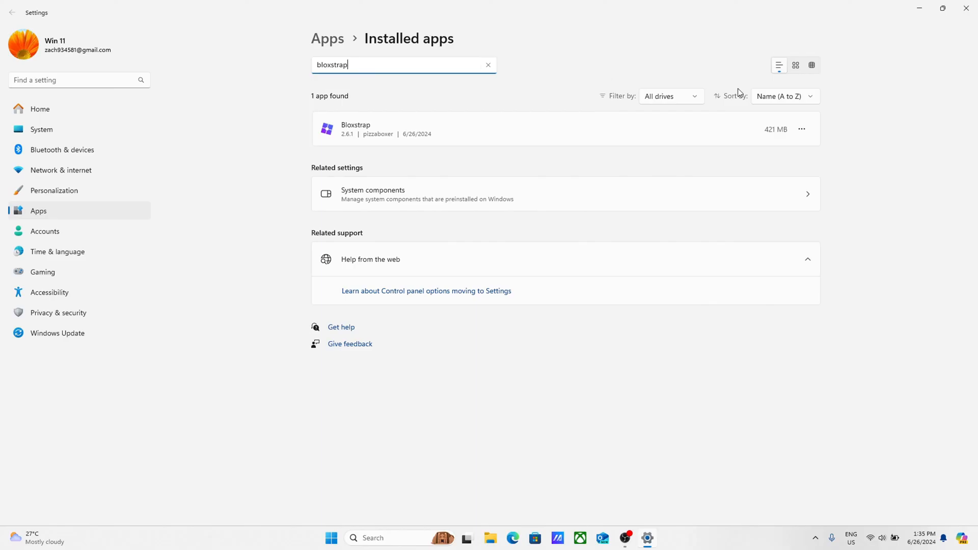
mouse_move(335, 151)
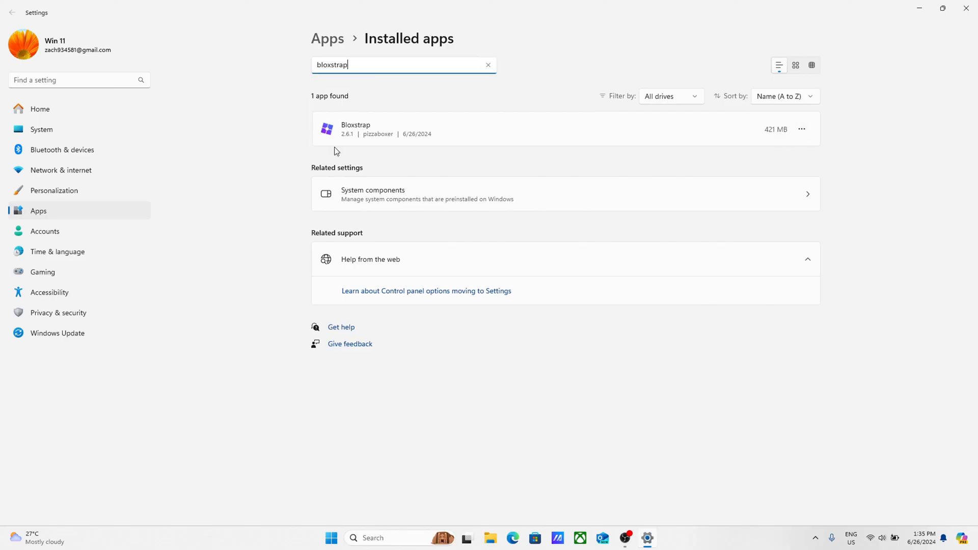
click(802, 129)
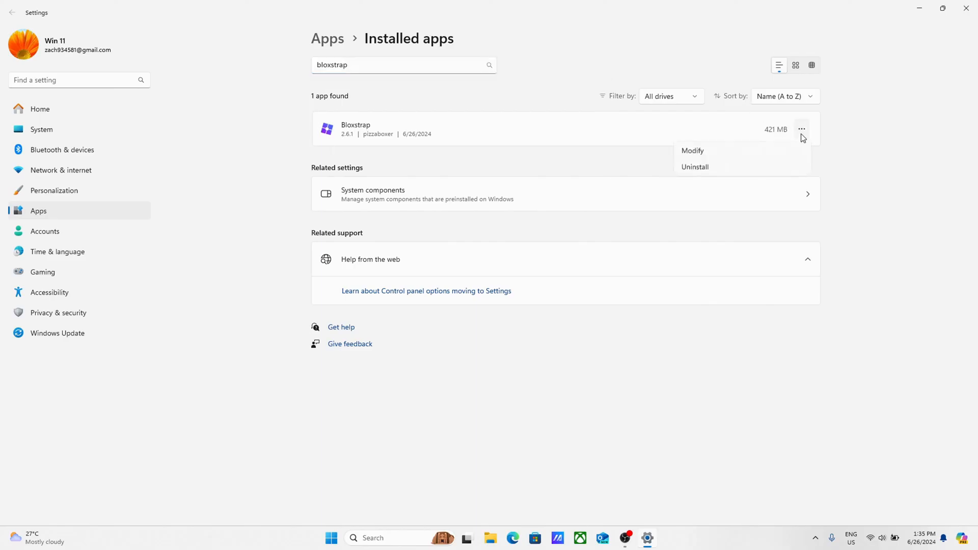
mouse_move(707, 170)
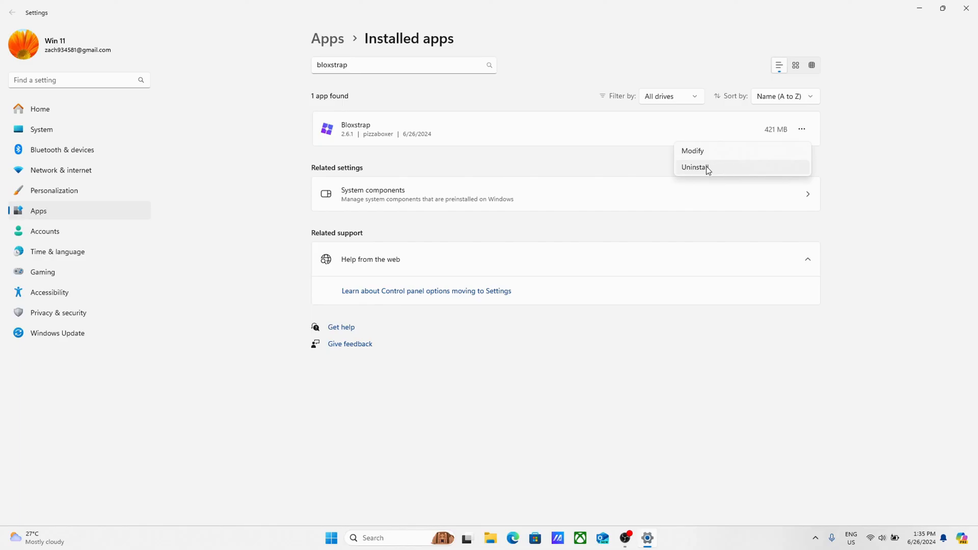
click(693, 167)
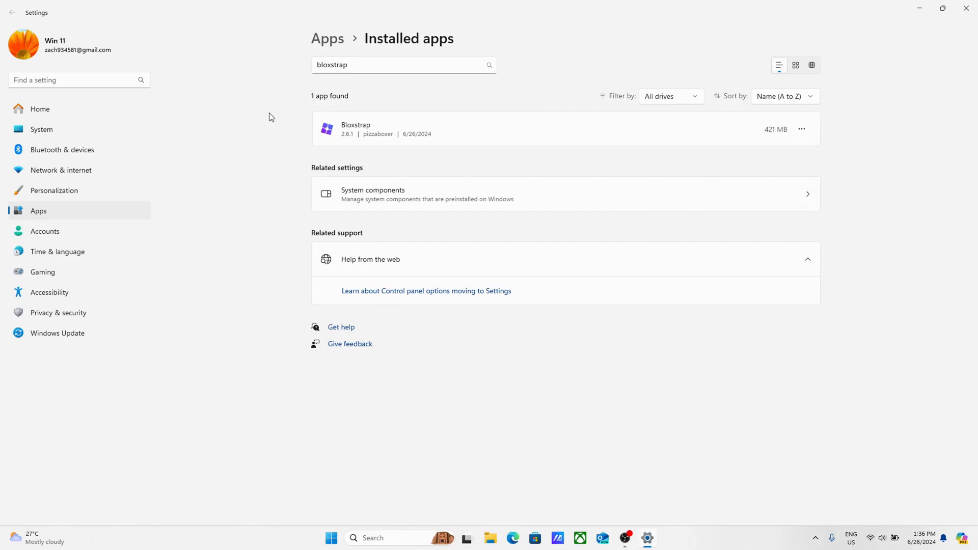
mouse_move(866, 98)
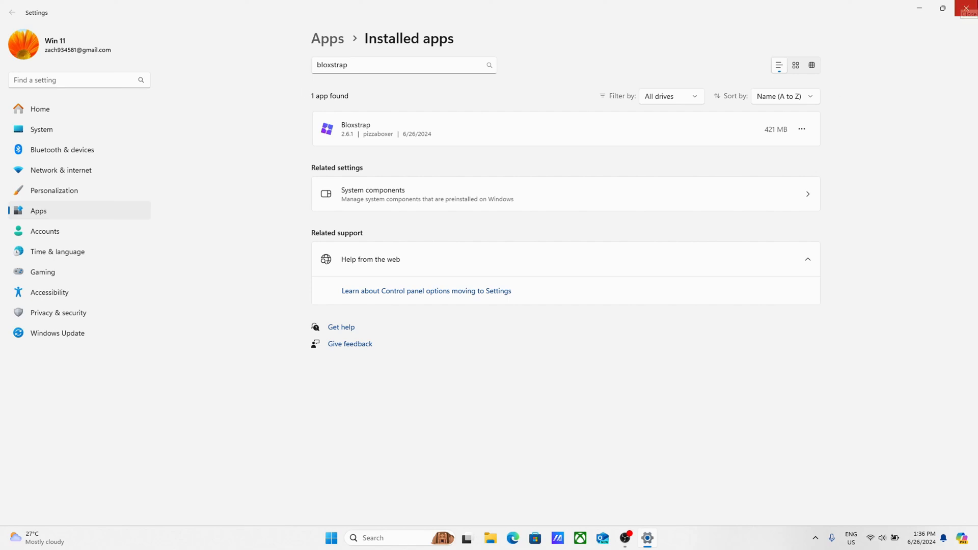
- Close the Settings window, leaving only the desktop with Bloxstrap still installed
click(971, 8)
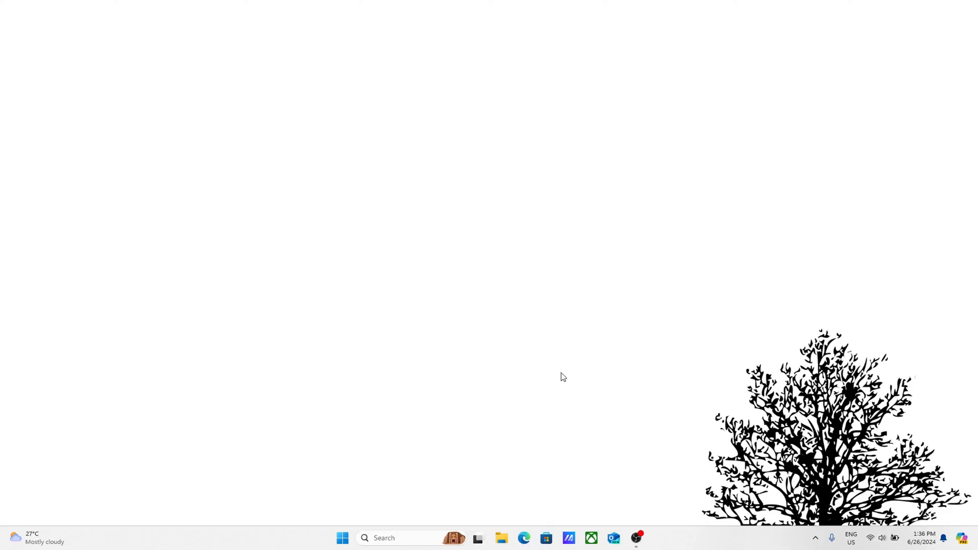
mouse_move(631, 326)
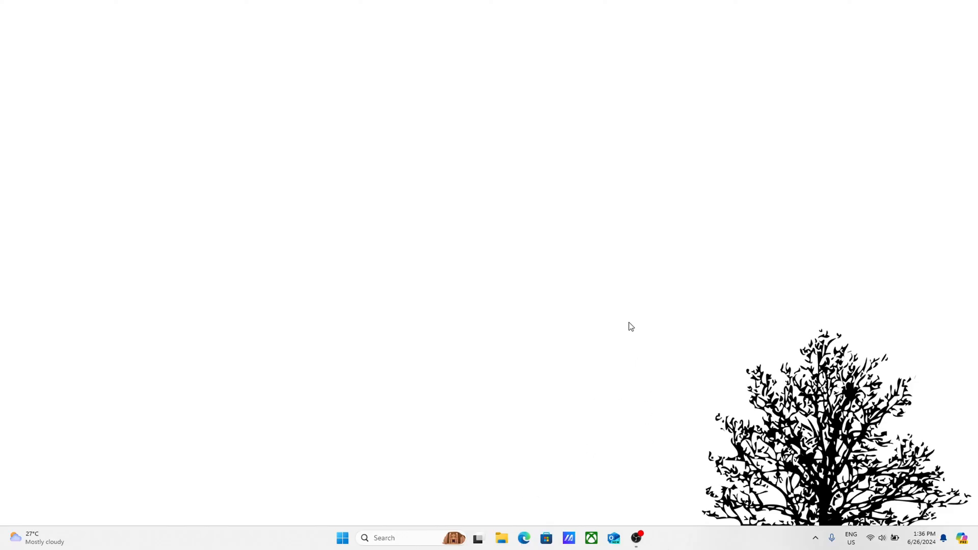
mouse_move(691, 398)
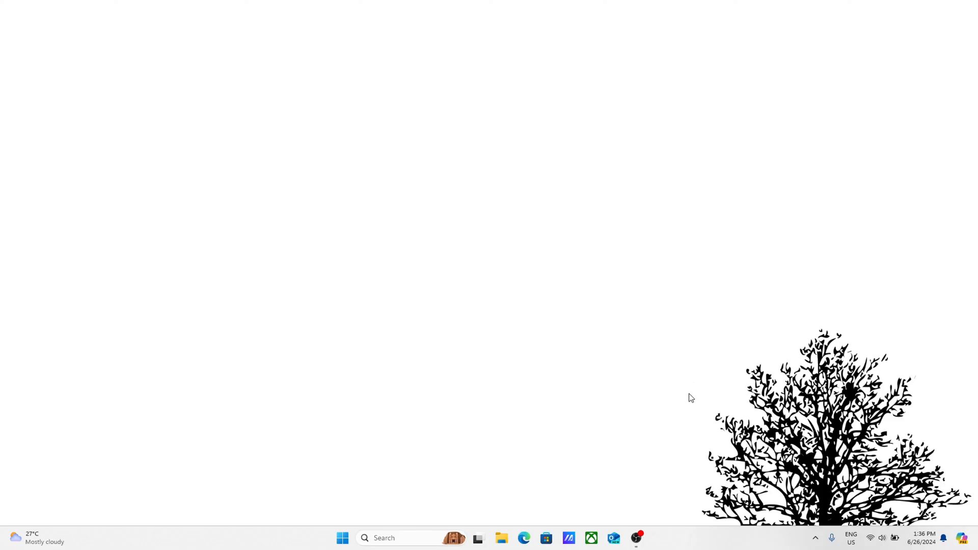